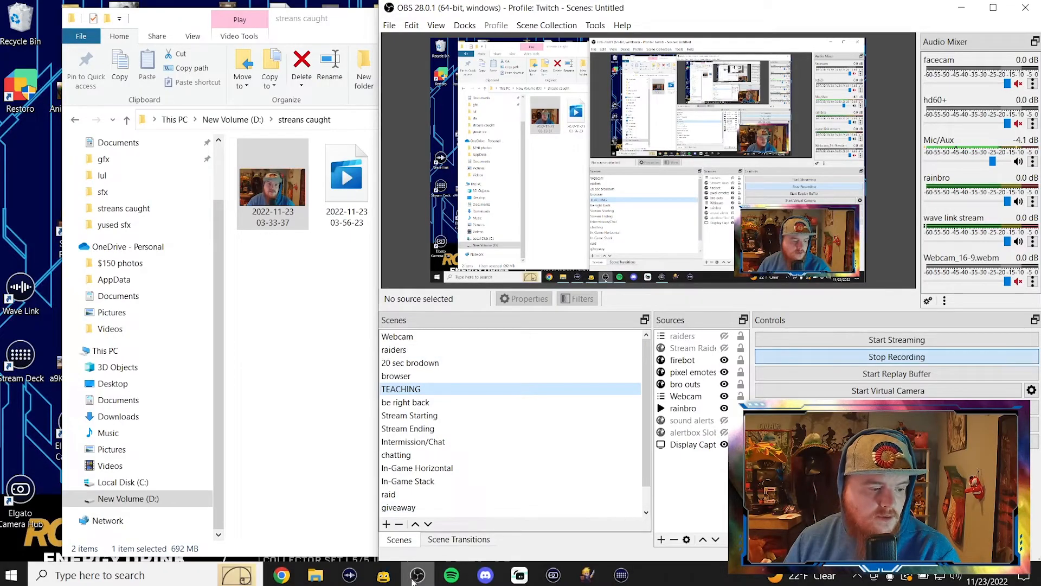
Step: Bring the Firebot window to the front from the taskbar
left_click(383, 575)
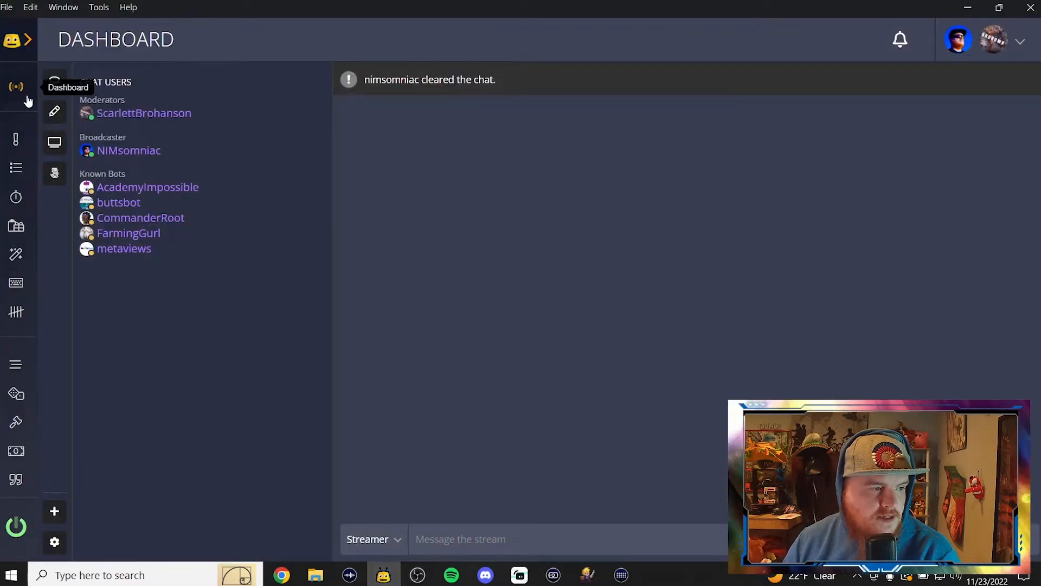
mouse_move(16, 312)
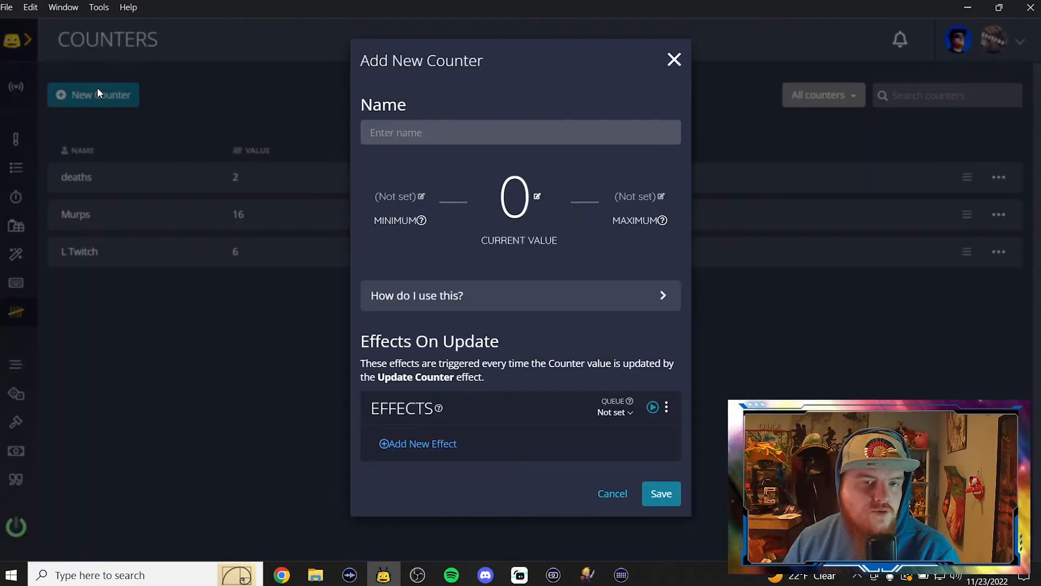
Step: Name the new counter 'death counter' in the Add New Counter dialog
left_click(519, 133)
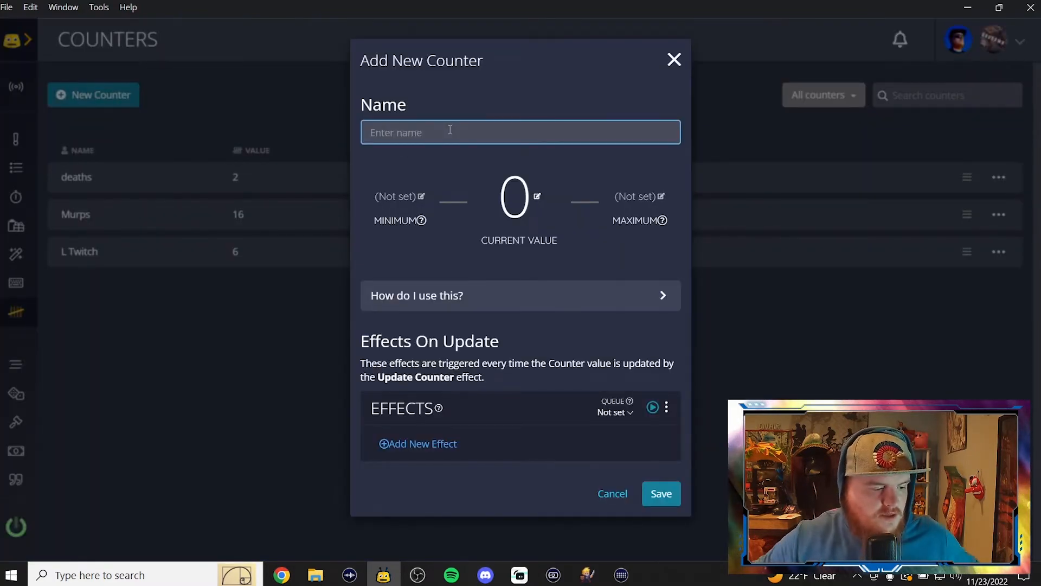
type("death")
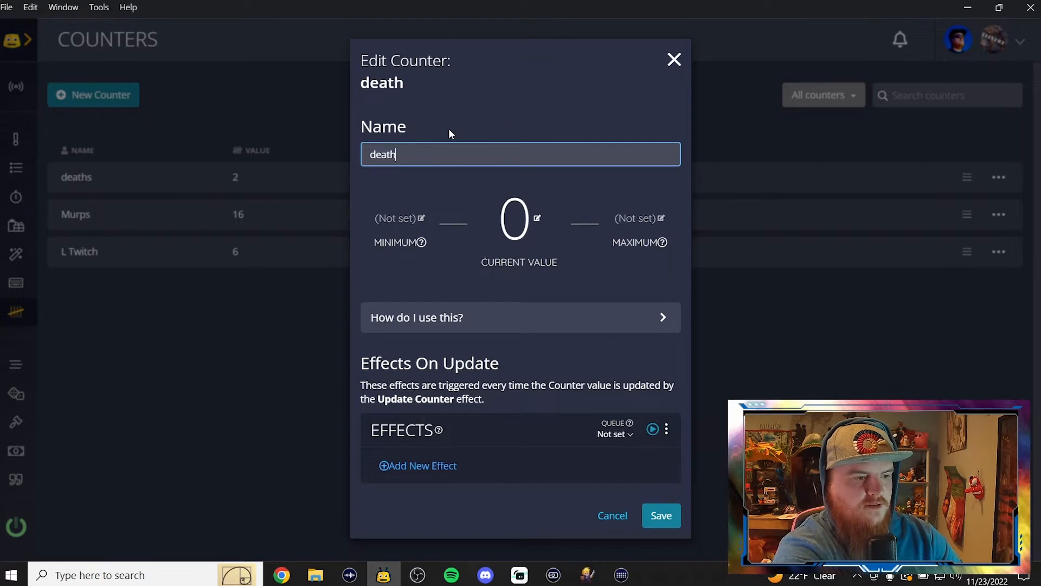
type("counter")
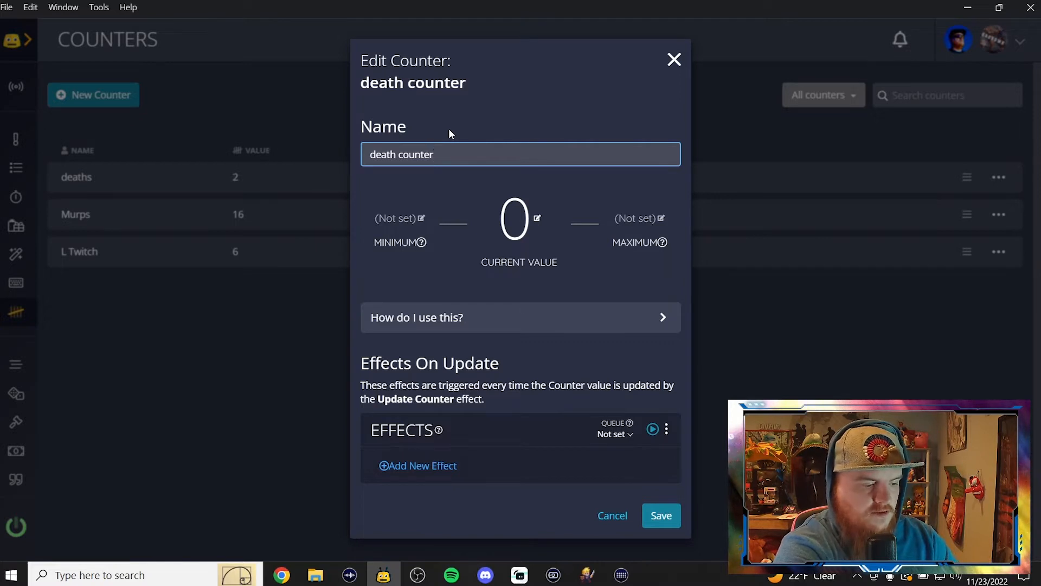
triple_click(402, 154)
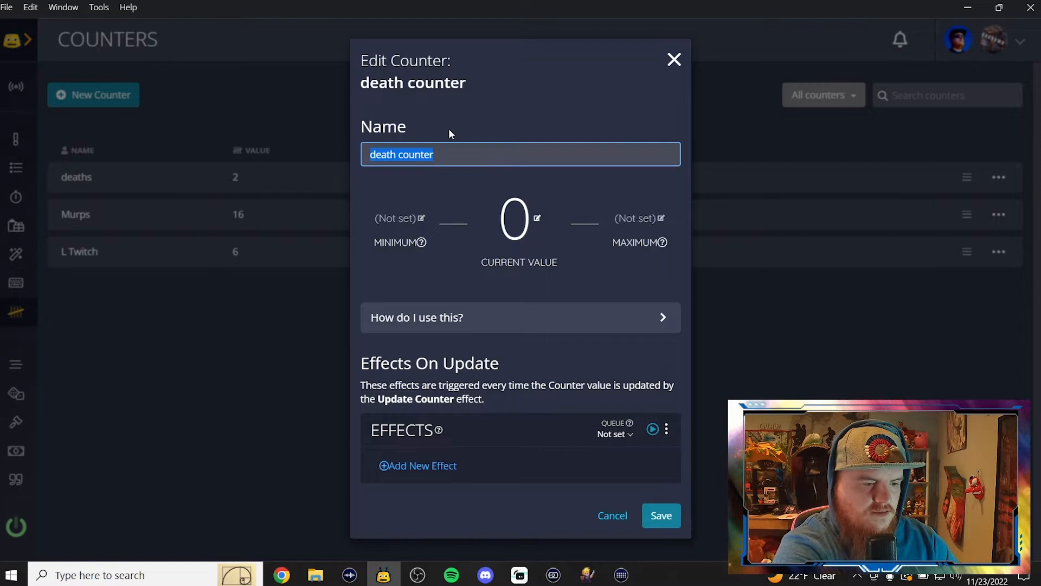
mouse_move(448, 131)
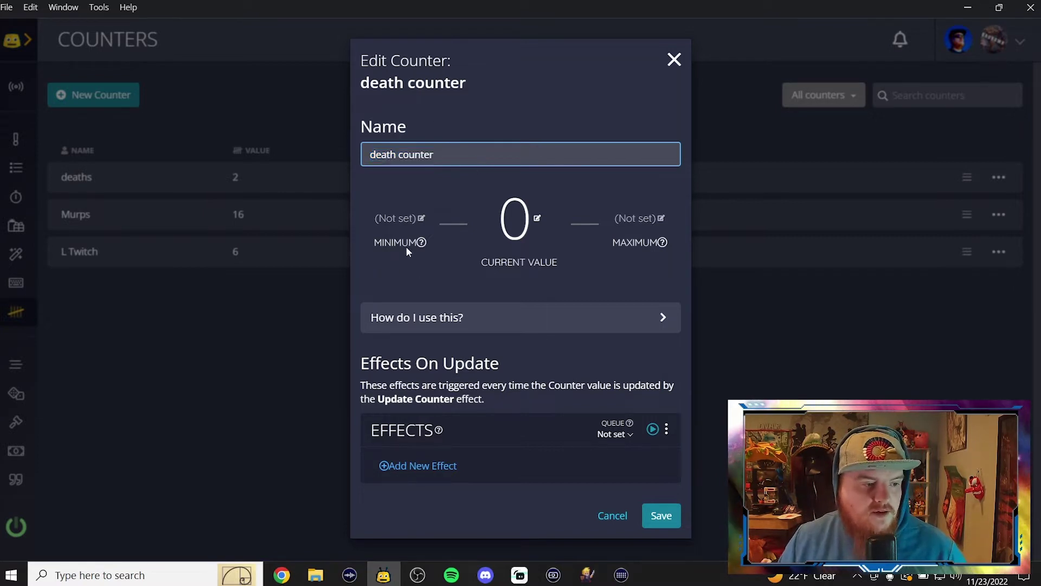
mouse_move(418, 259)
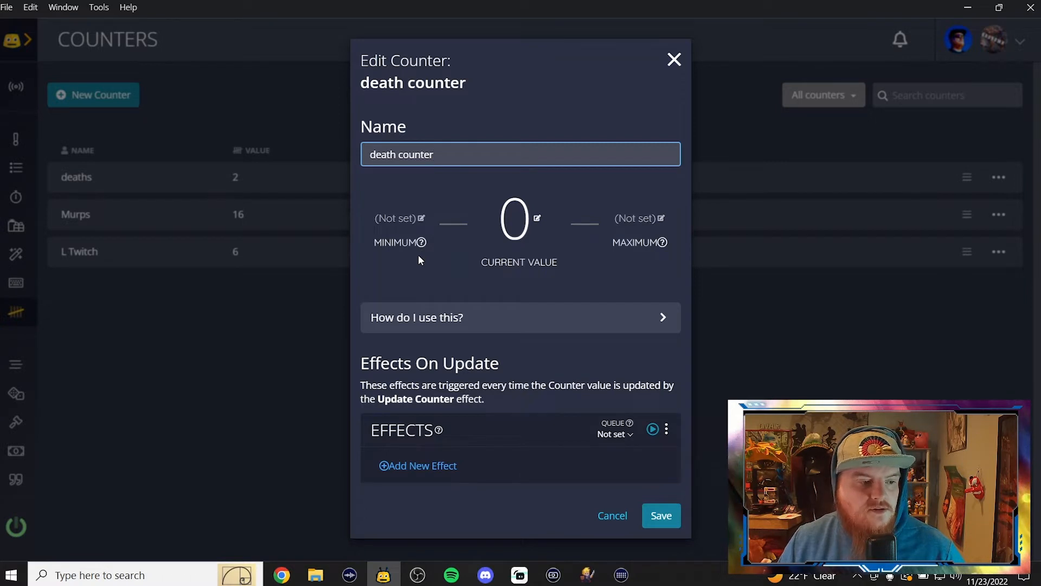
mouse_move(593, 294)
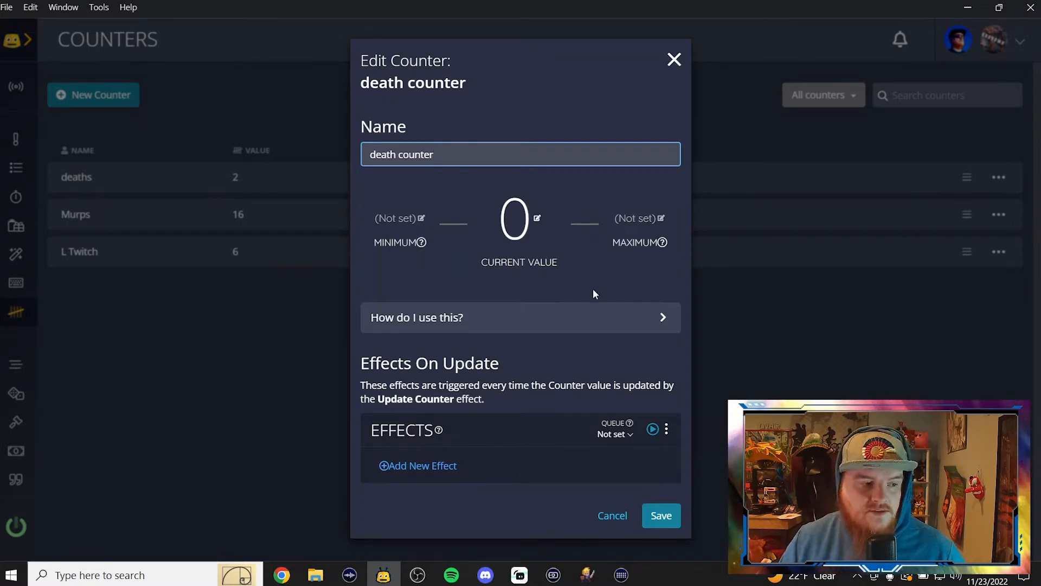
mouse_move(409, 256)
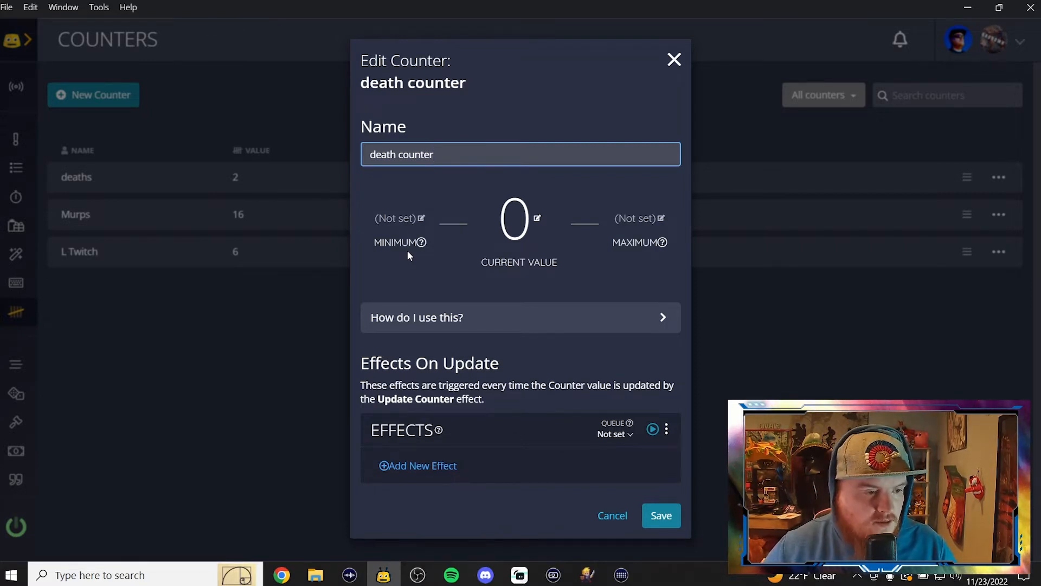
mouse_move(648, 229)
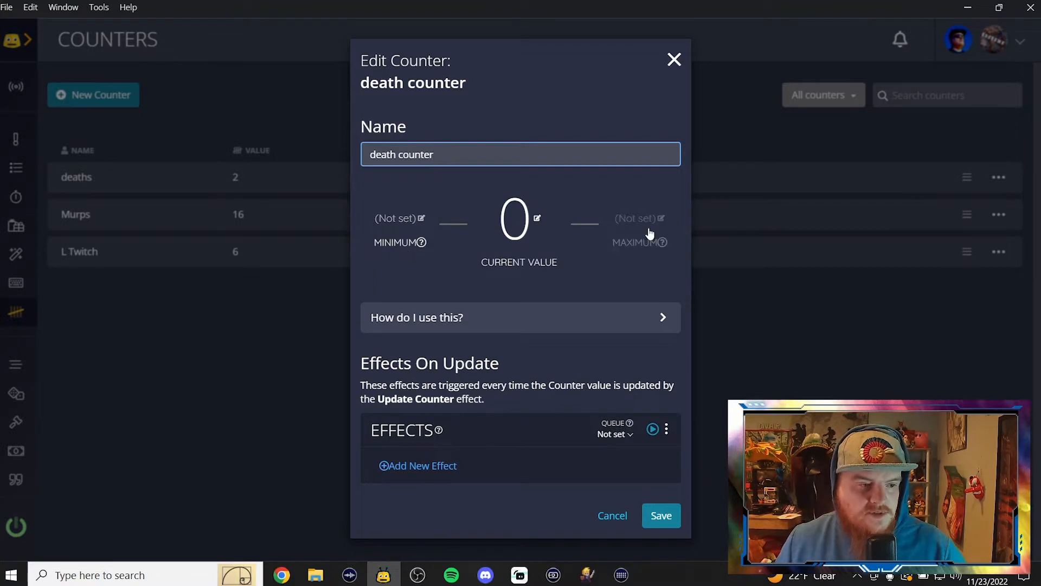
left_click(432, 154)
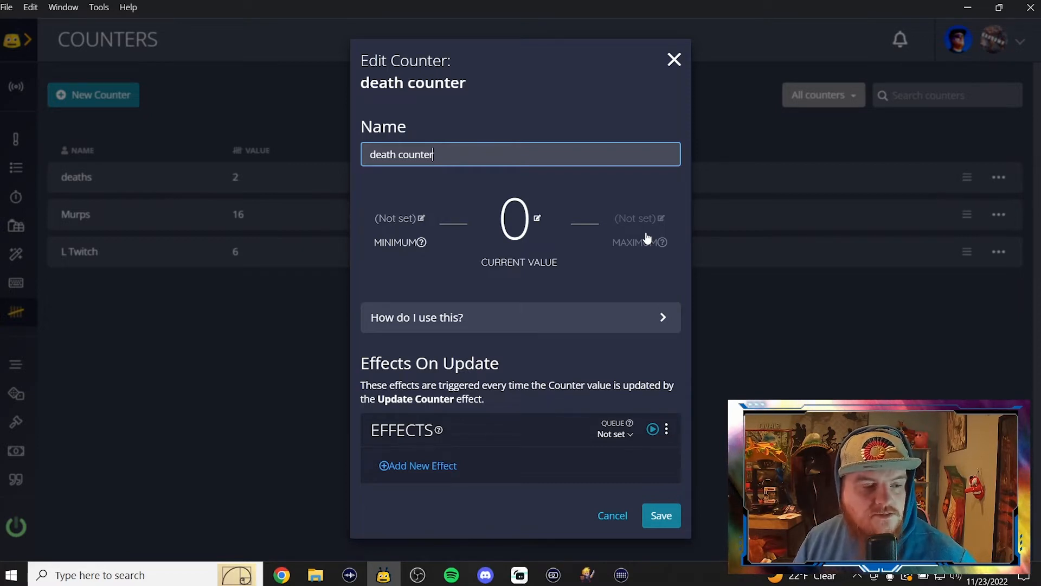
mouse_move(325, 244)
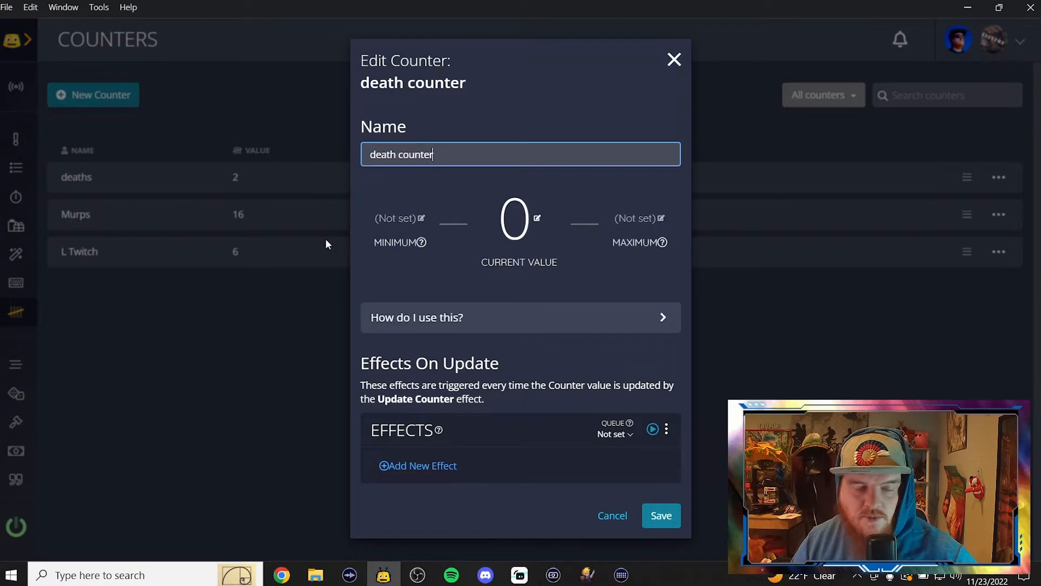
mouse_move(813, 279)
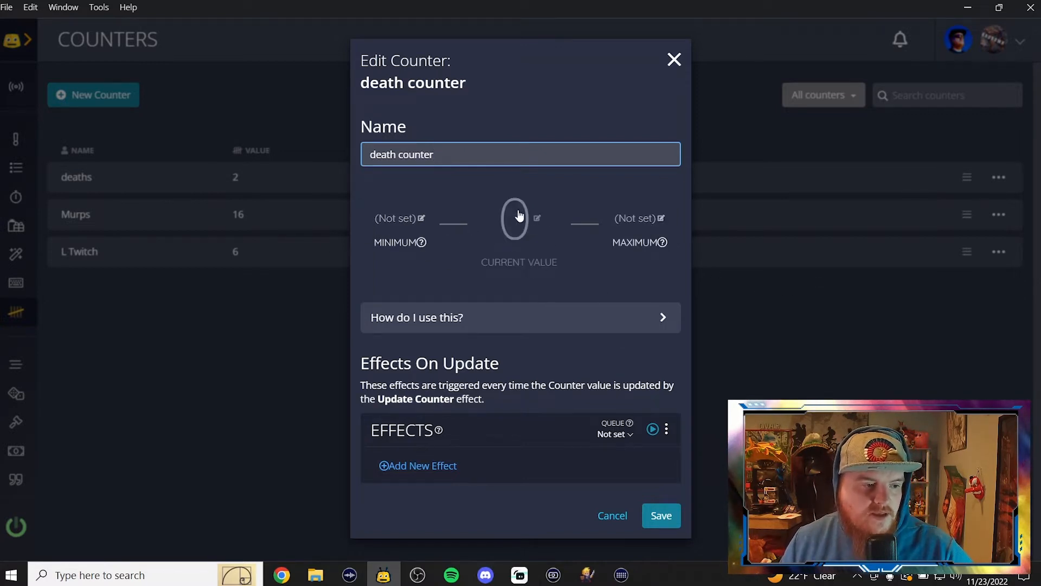
left_click(518, 220)
type("6")
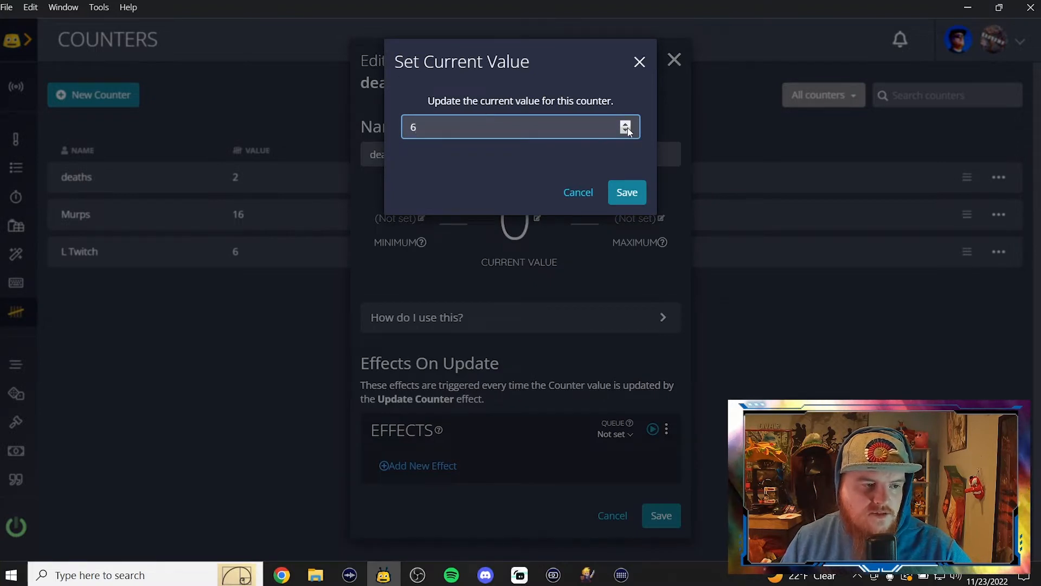
left_click(623, 131)
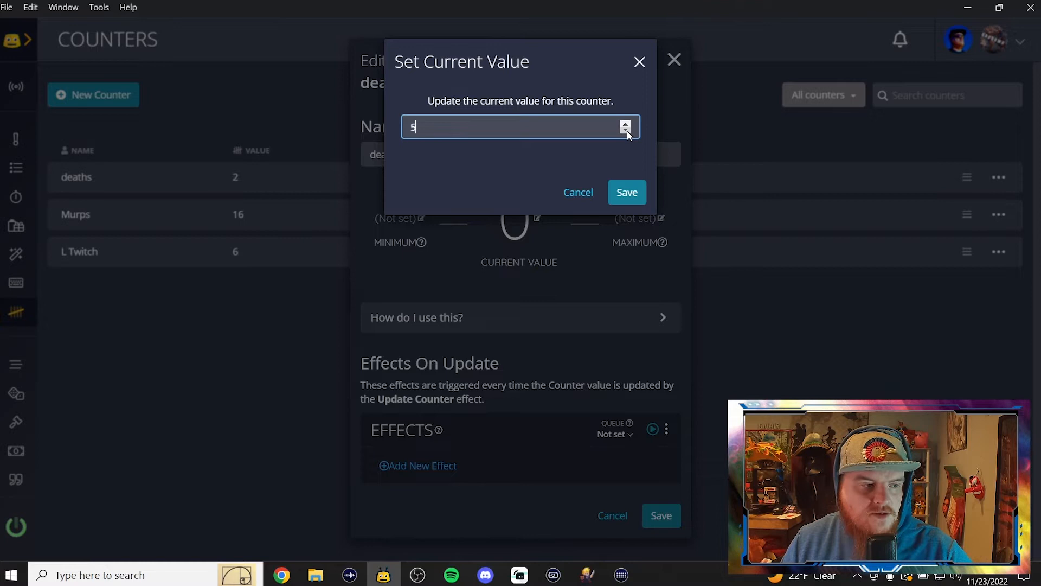
left_click(577, 192)
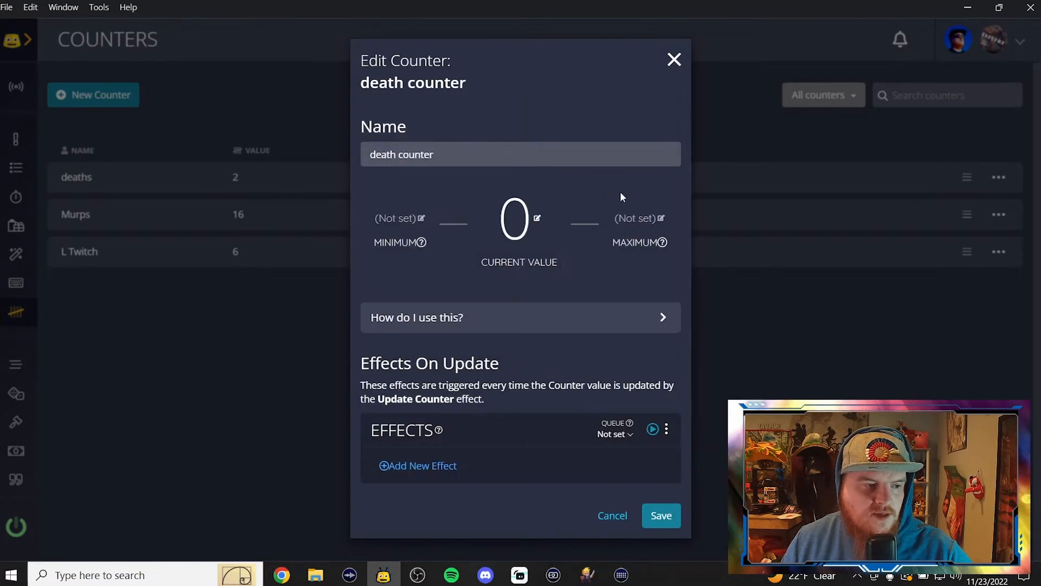
mouse_move(569, 244)
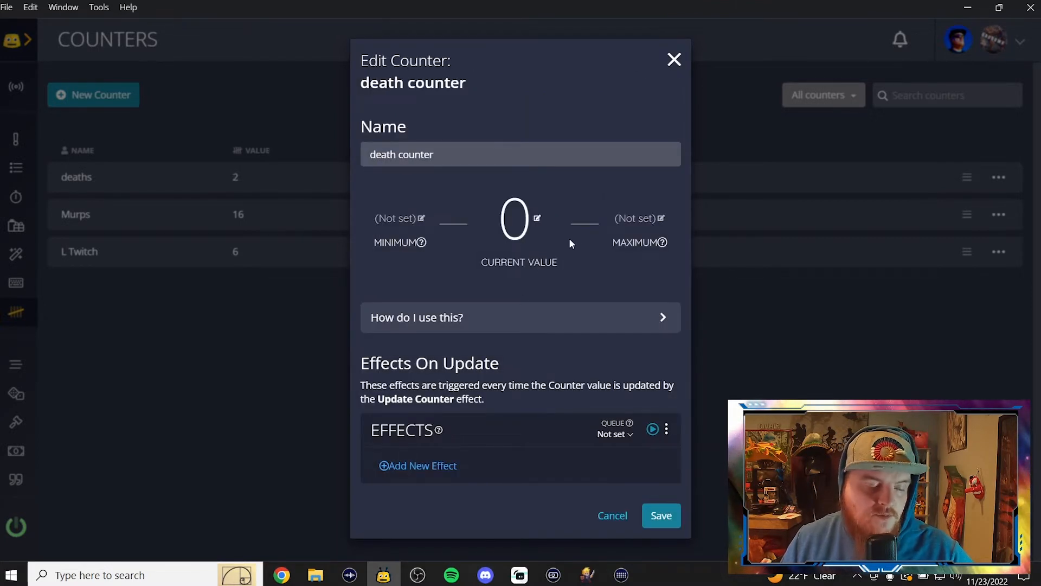
mouse_move(441, 462)
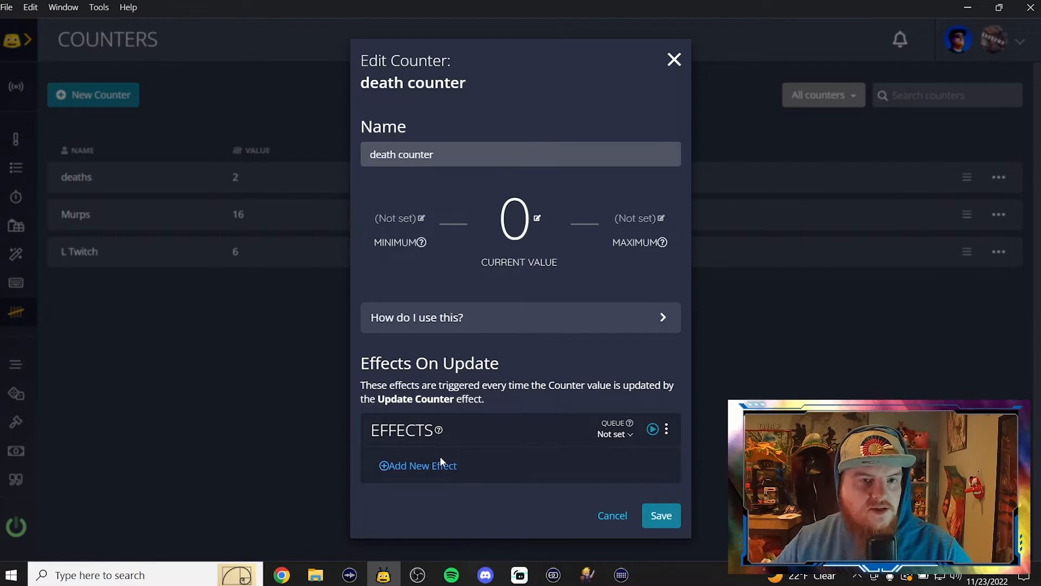
Step: Add a Chat effect to the counter with the message 'Nim Died'
left_click(417, 465)
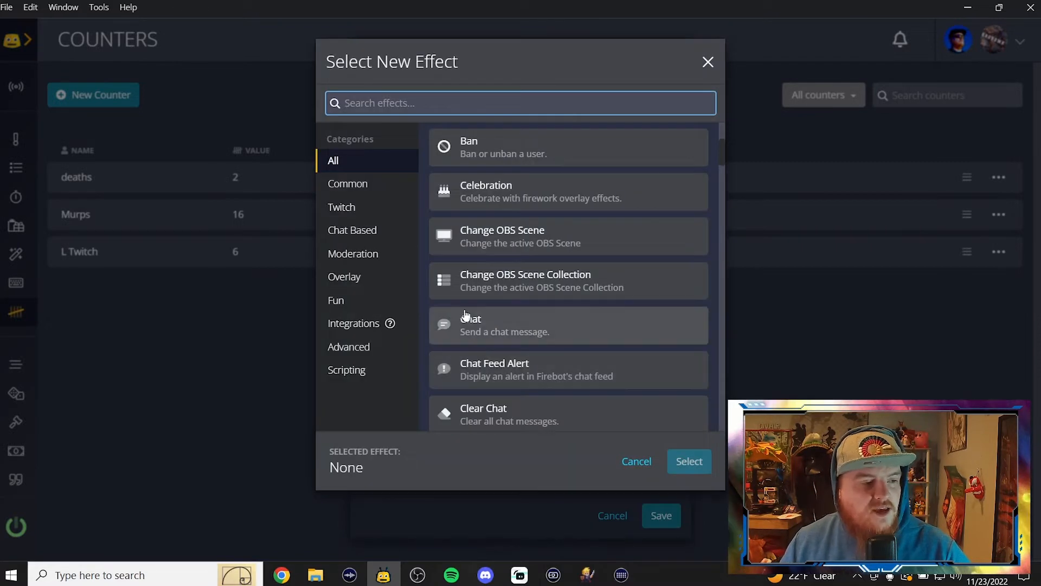
left_click(567, 324)
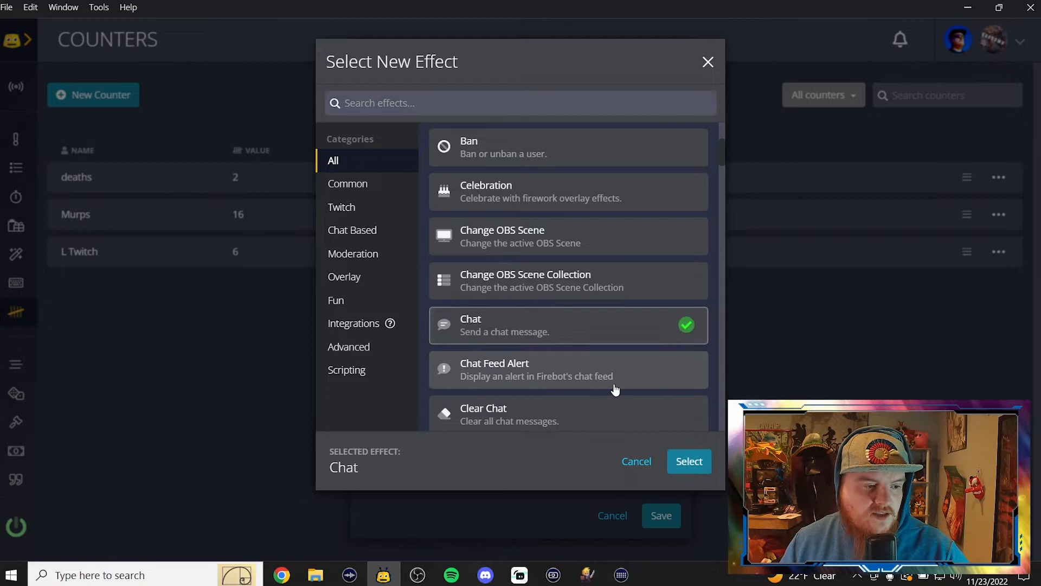
left_click(688, 460)
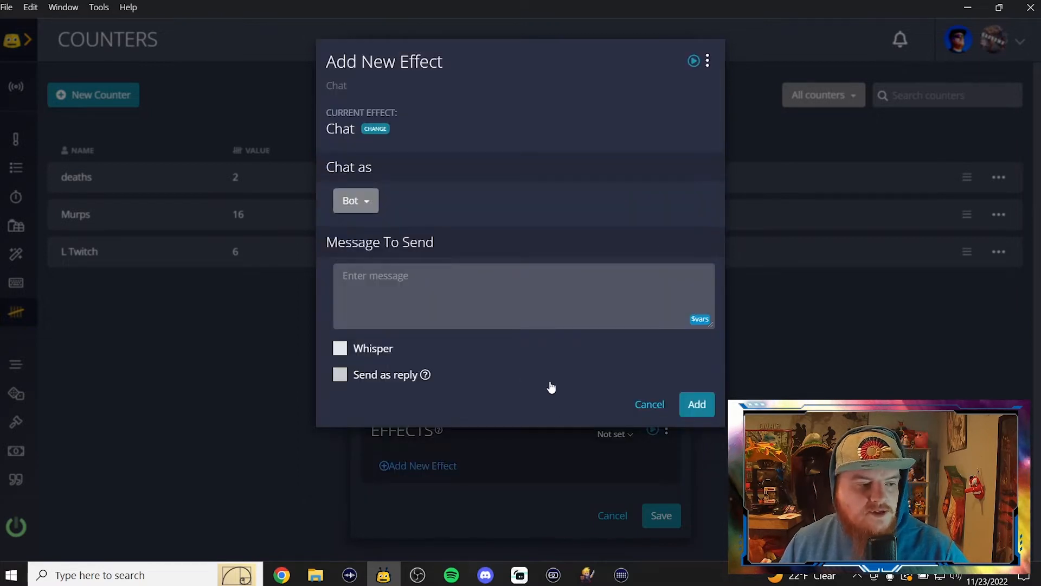
left_click(522, 295)
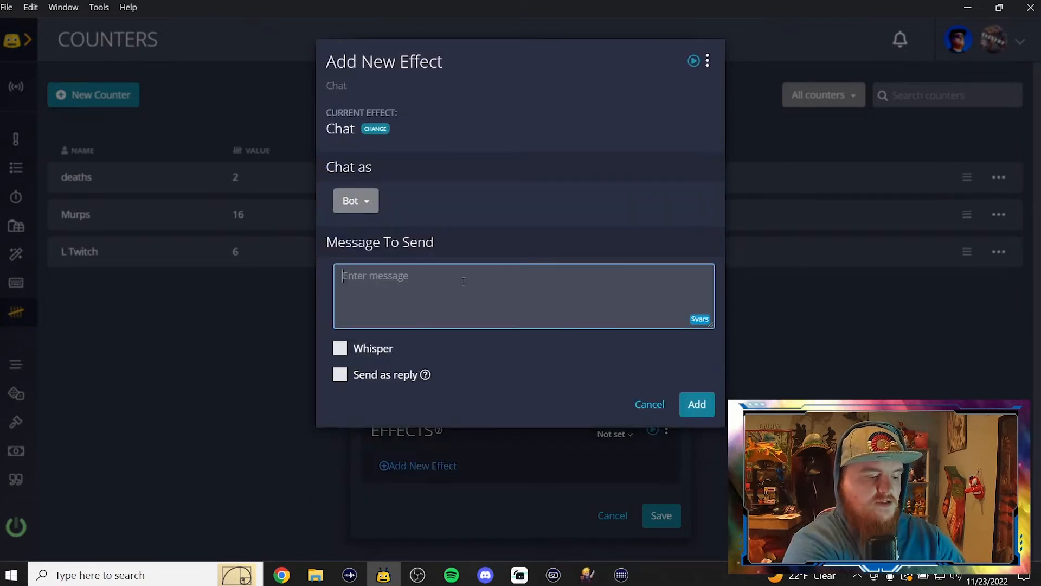
type("Nim")
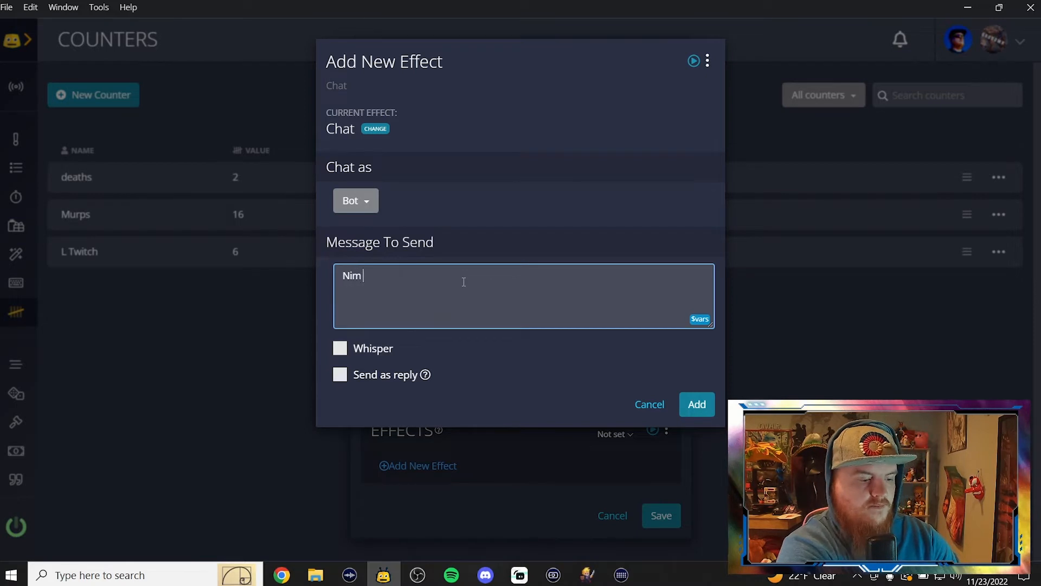
type("Died")
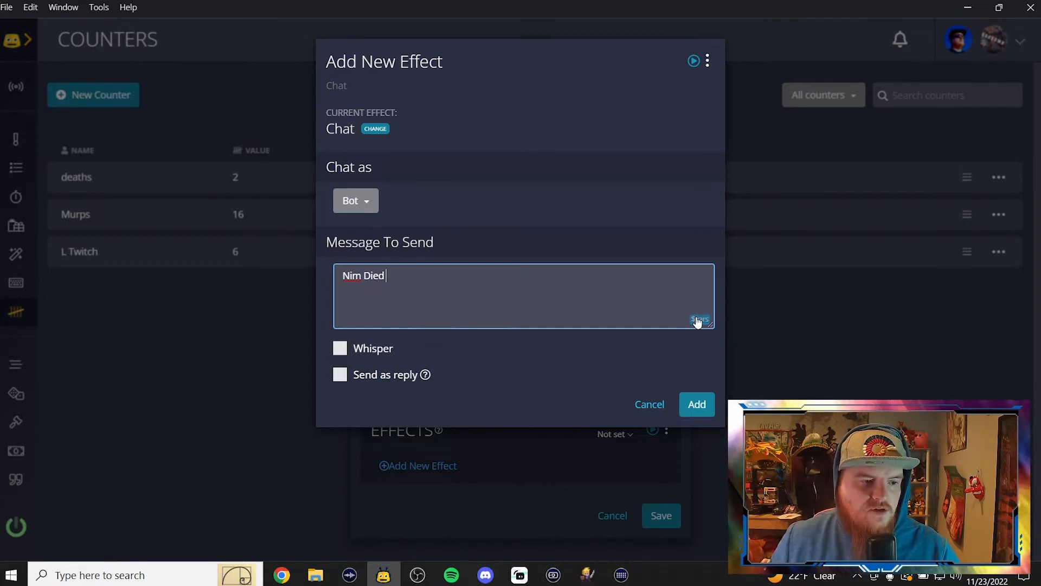
Step: Filter the $vars list to 'counter' to find the $counter[name] variable
left_click(699, 319)
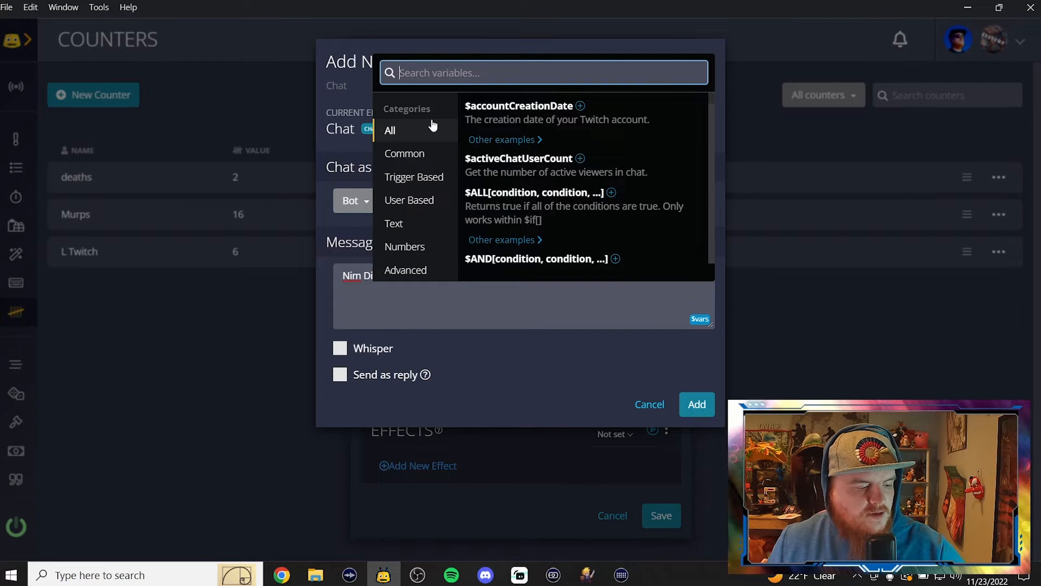
type("count")
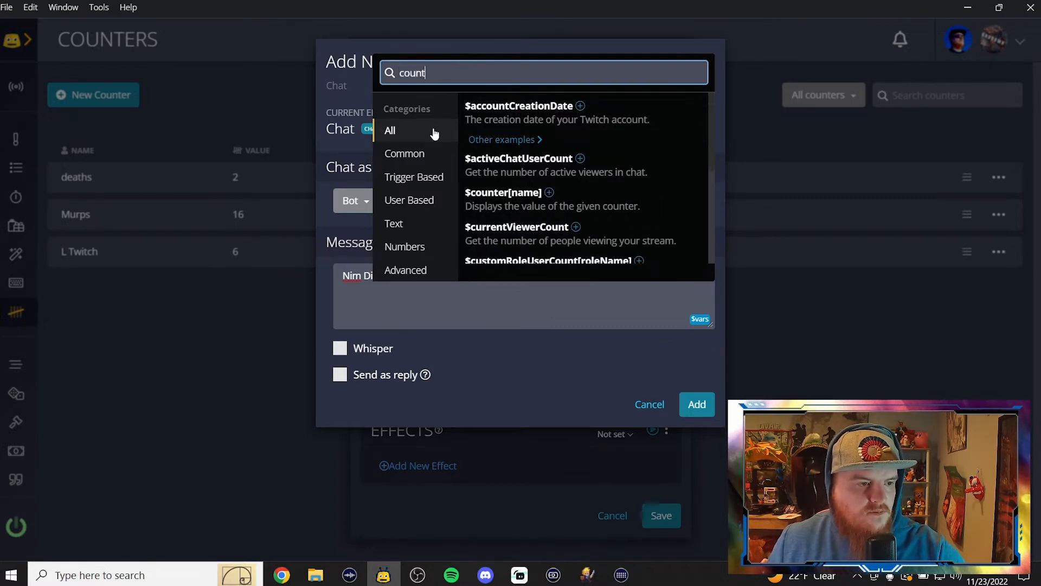
type("er")
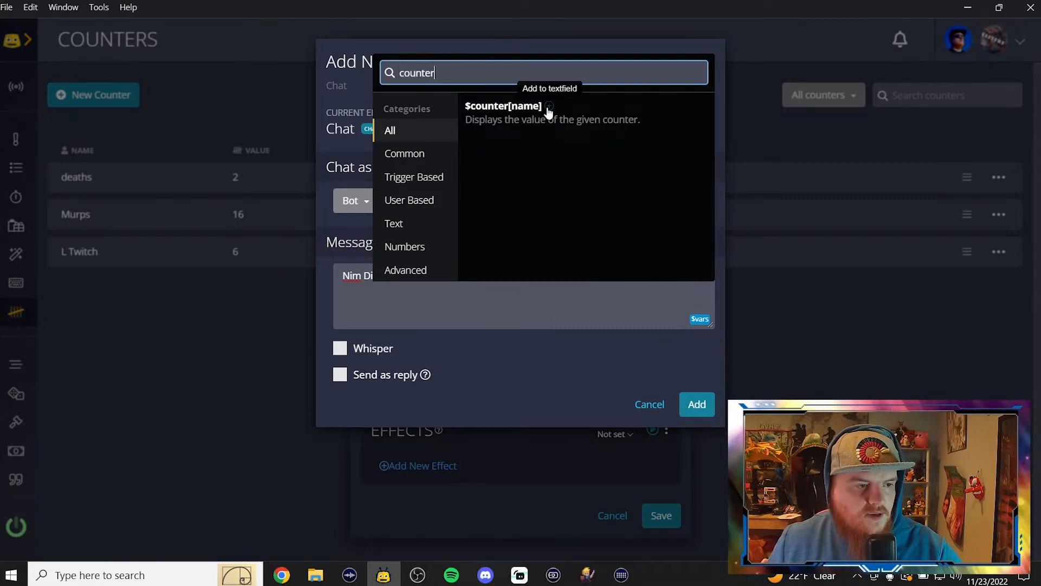
mouse_move(585, 274)
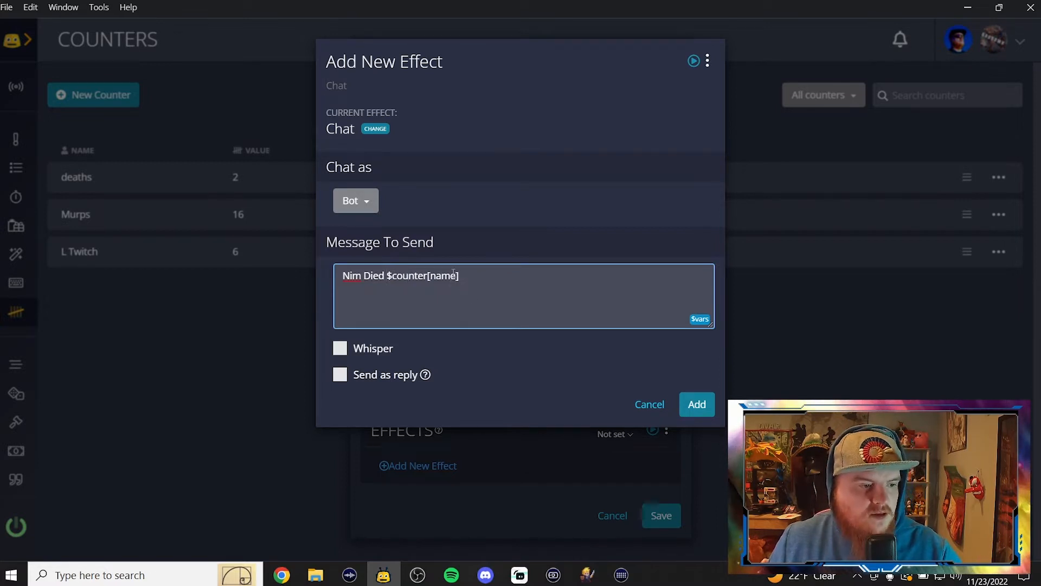
Step: Complete the message as 'Nim Died $counter[death counter] times today! What a Noob!'
key("Backspace")
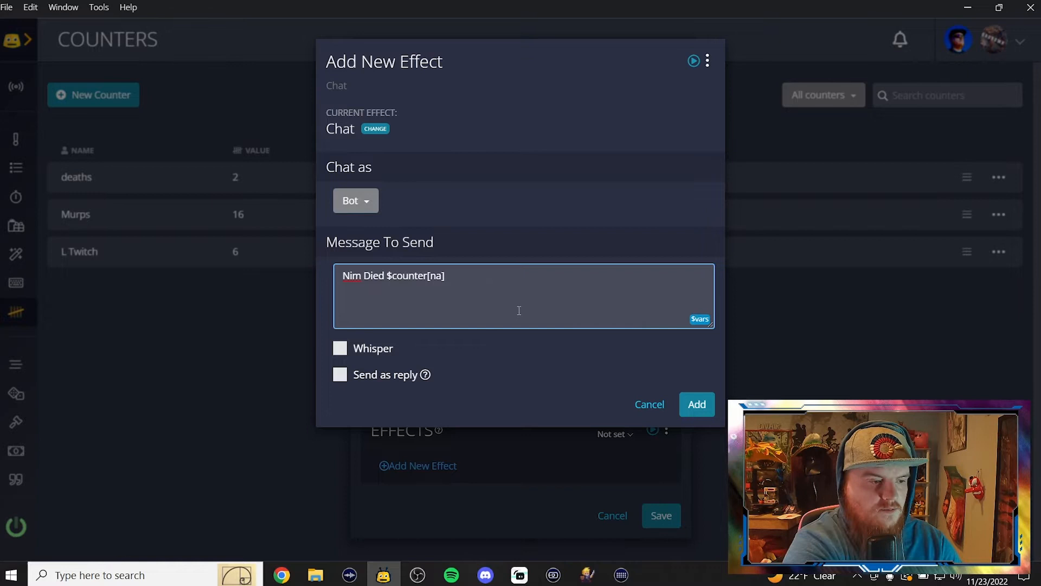
type("death counter")
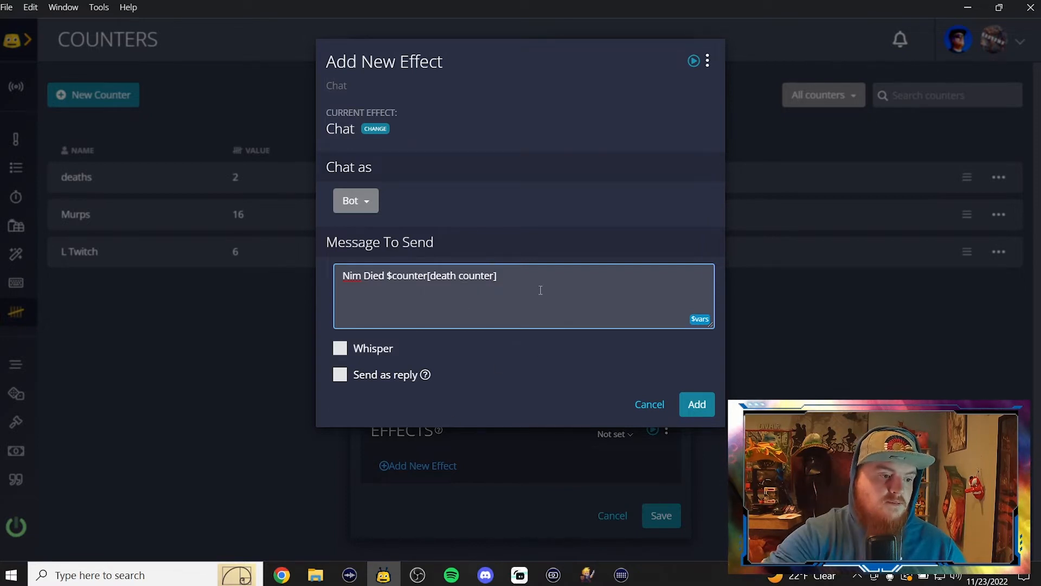
type("time")
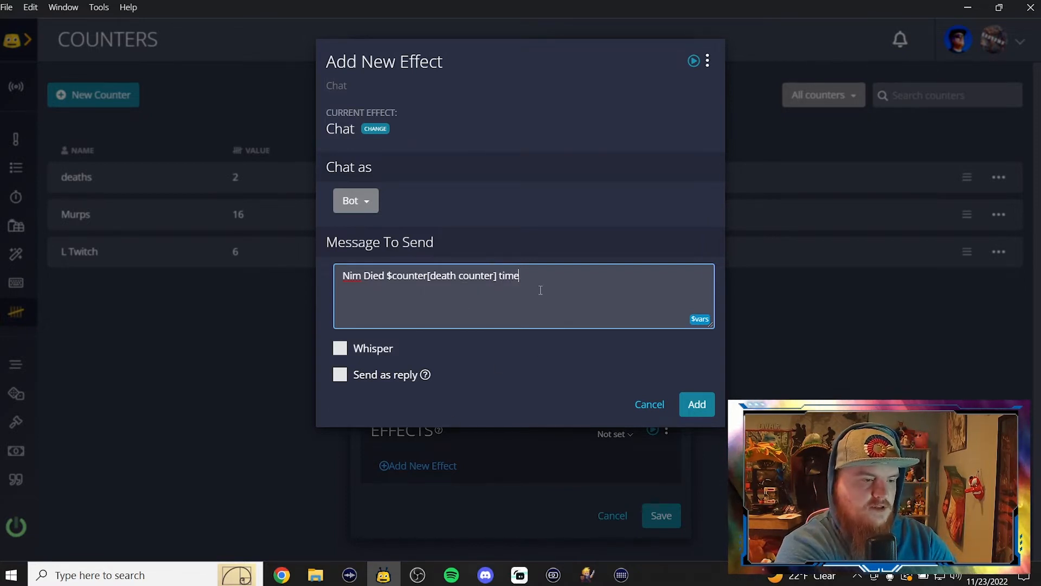
type("s today!")
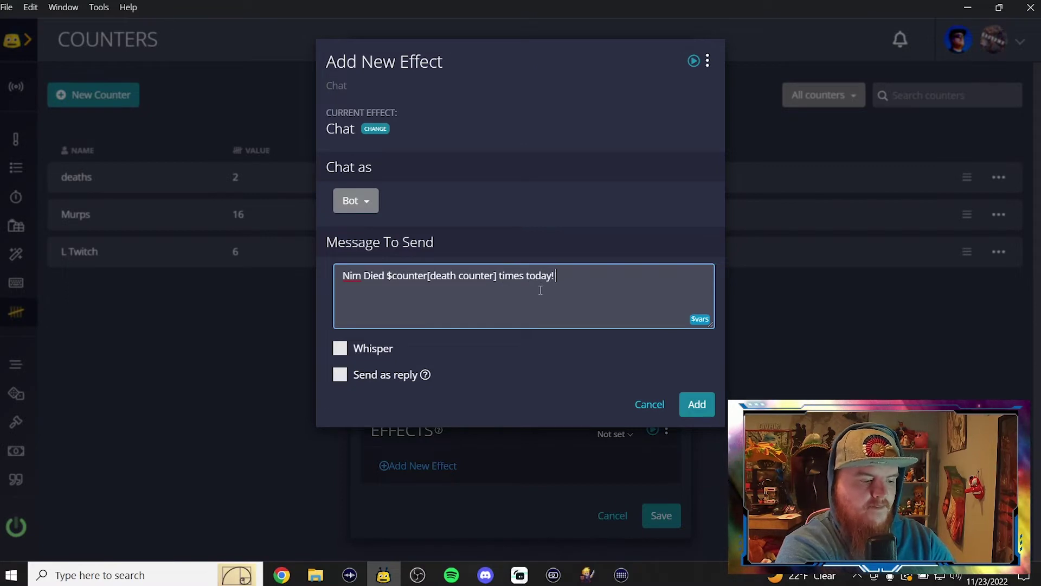
type("What a")
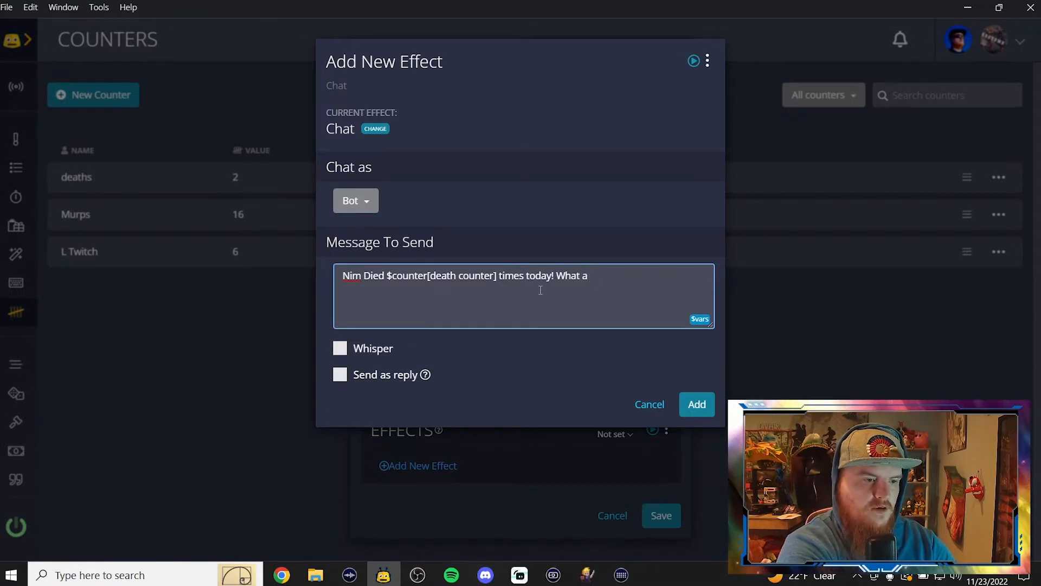
type("Noob!")
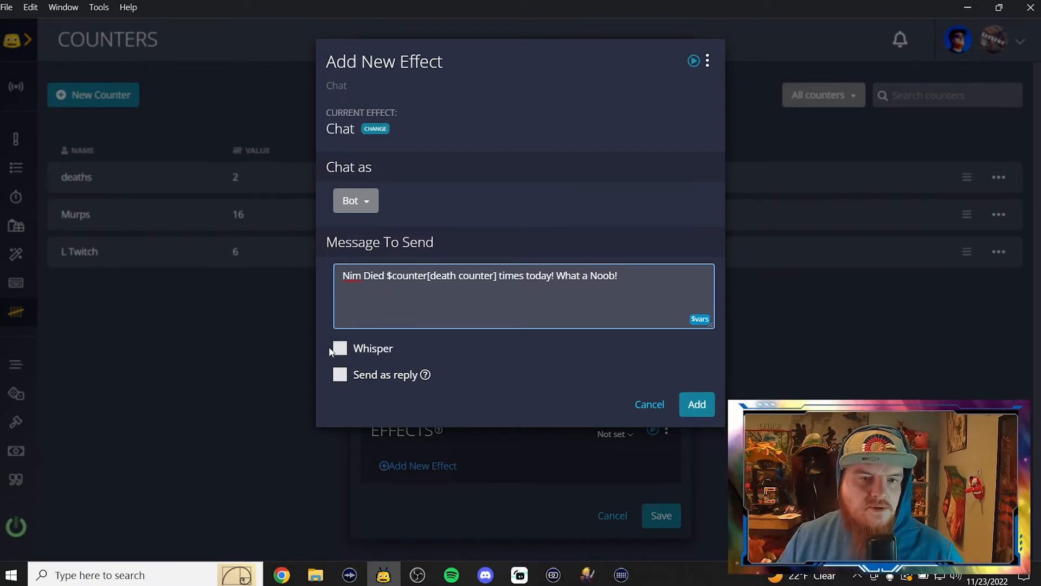
mouse_move(696, 404)
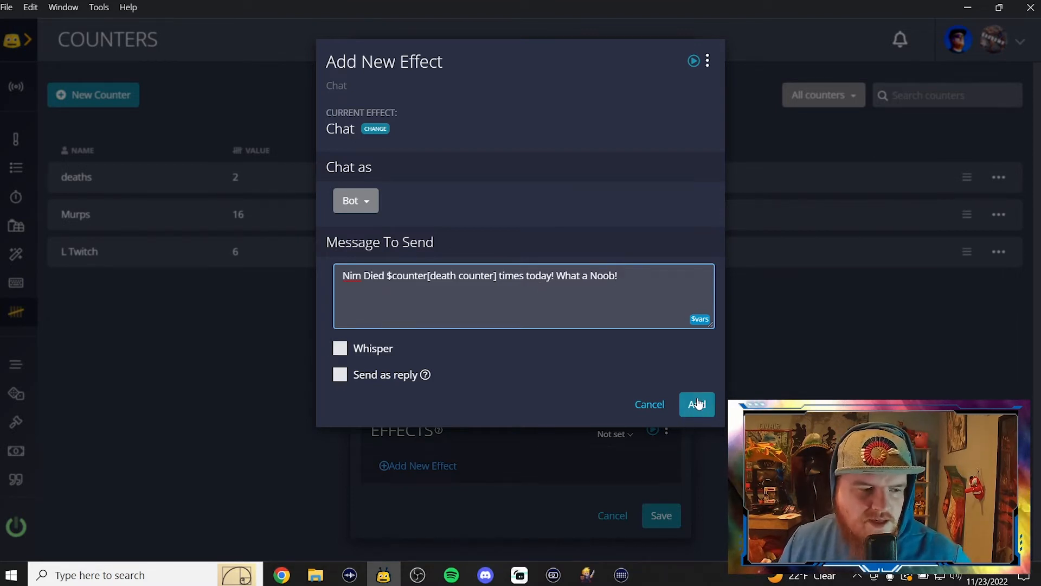
Step: Add the chat effect and save the death counter
left_click(696, 403)
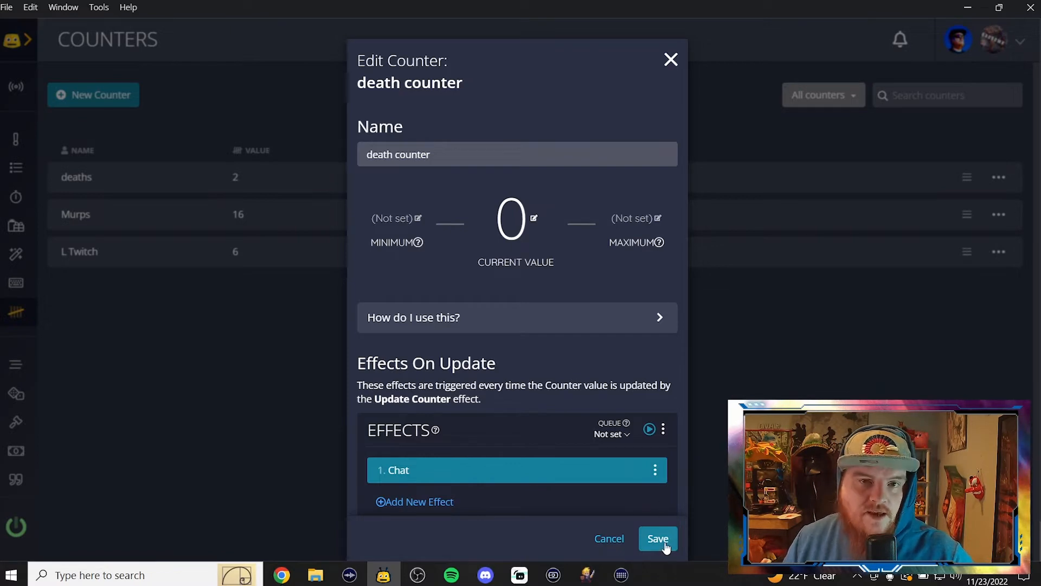
left_click(657, 539)
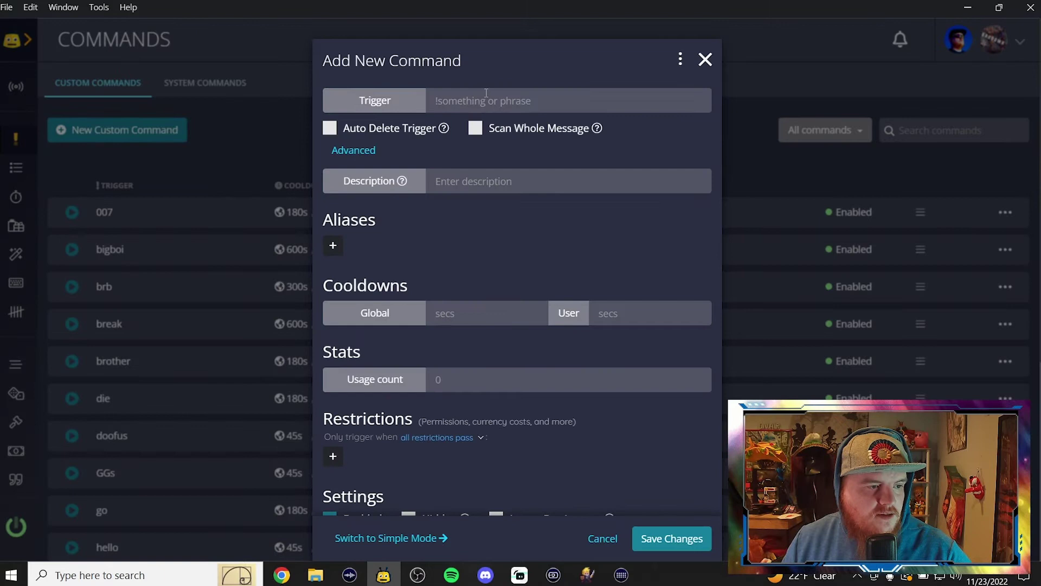
Step: Start a custom command with trigger 'nimdead' and review its cooldown settings
type("nim")
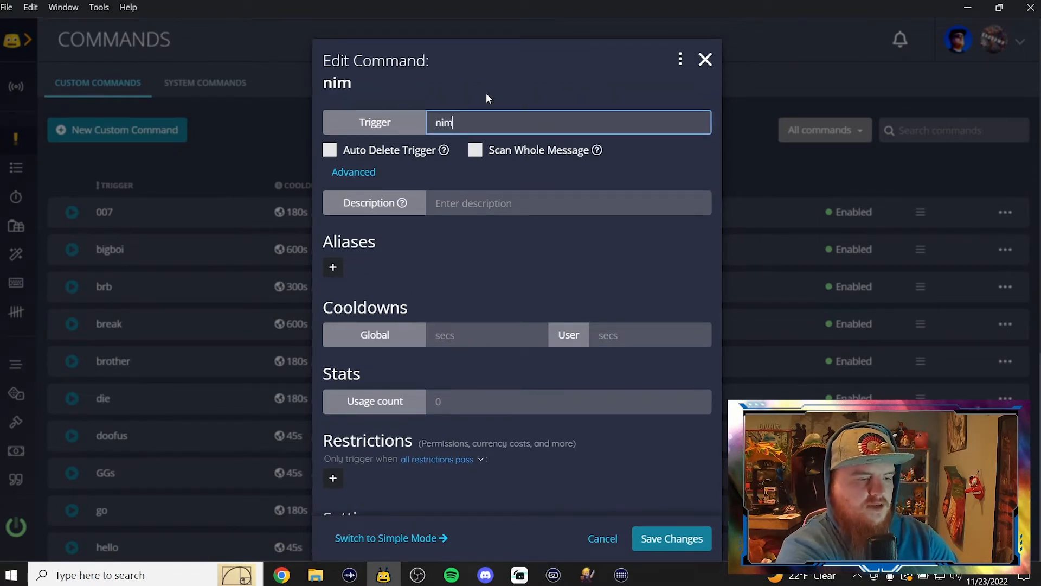
type("dead")
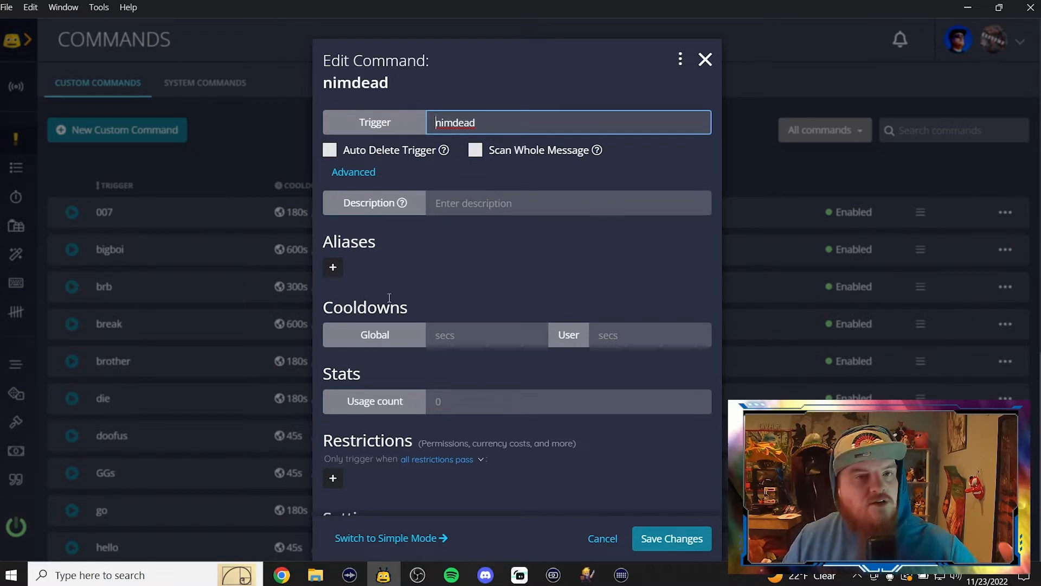
left_click(485, 335)
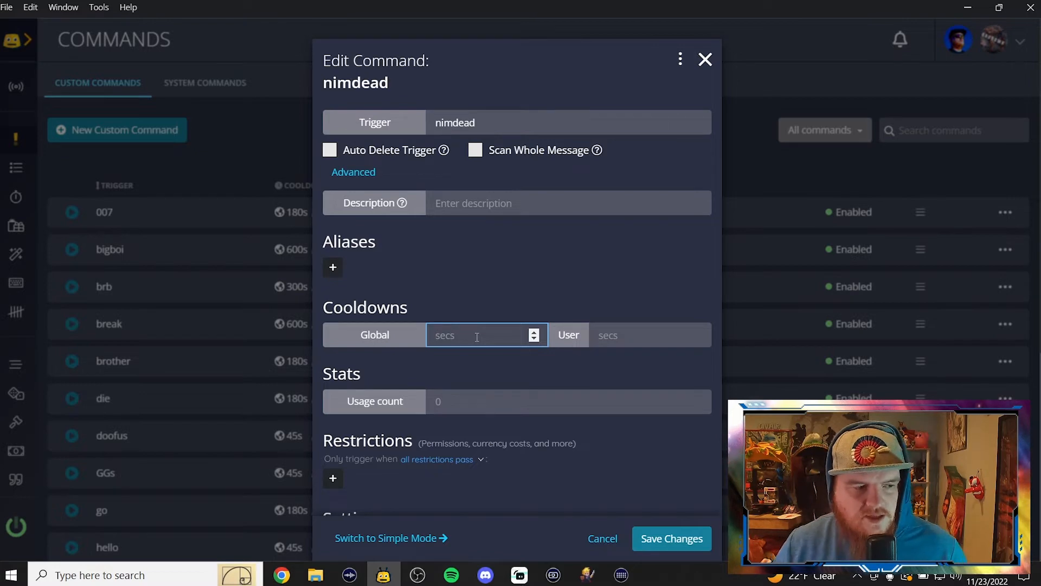
scroll("down", 3)
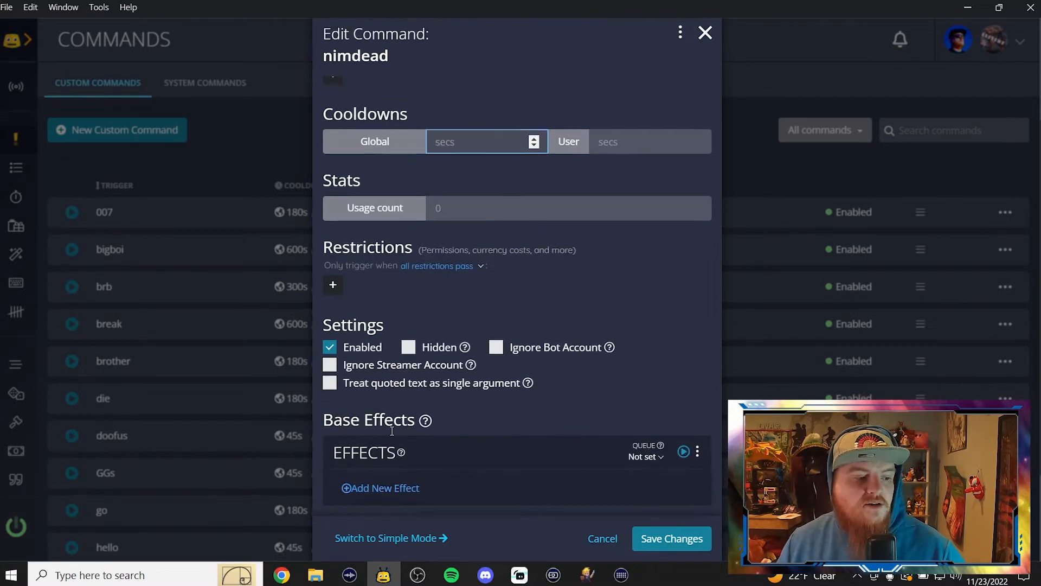
Step: Add an Update Counter effect that increments death counter by 1
left_click(380, 487)
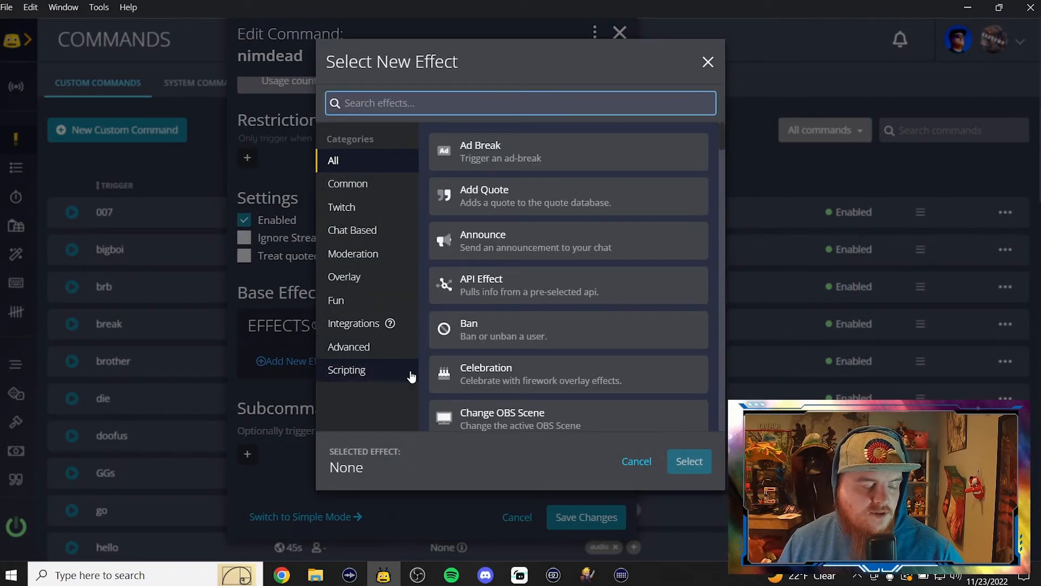
type("counter")
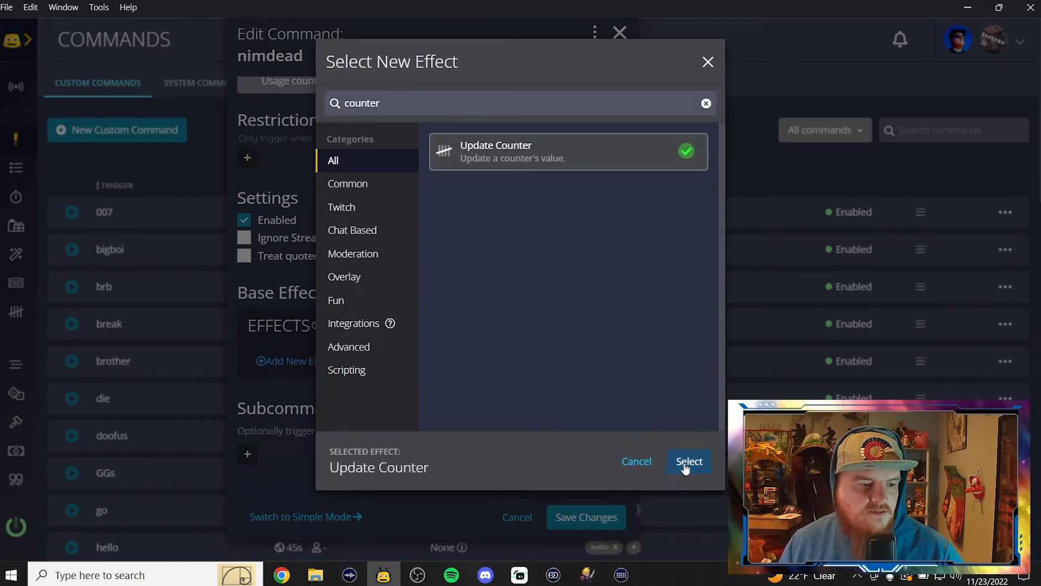
left_click(688, 460)
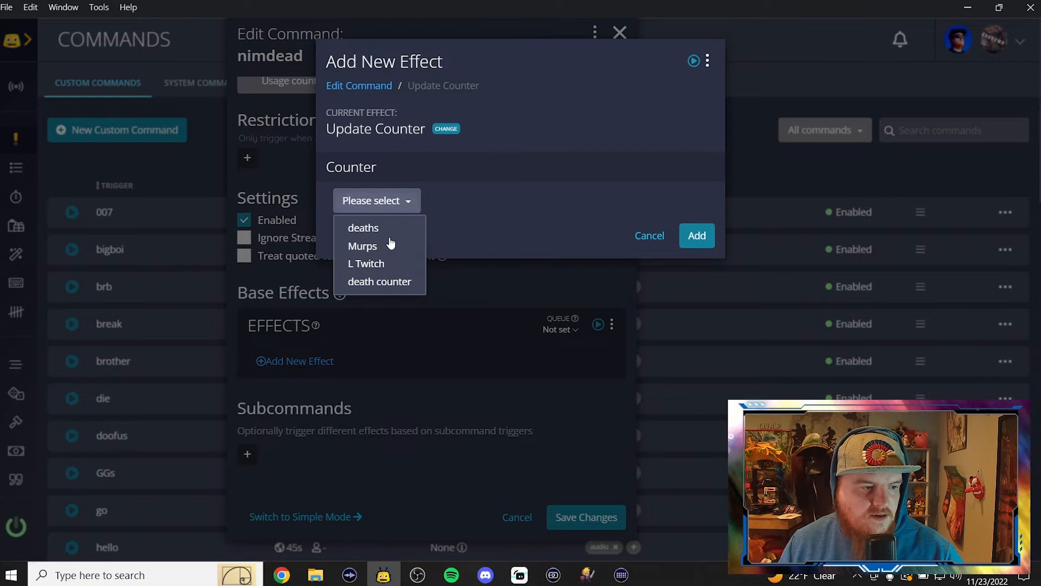
left_click(380, 281)
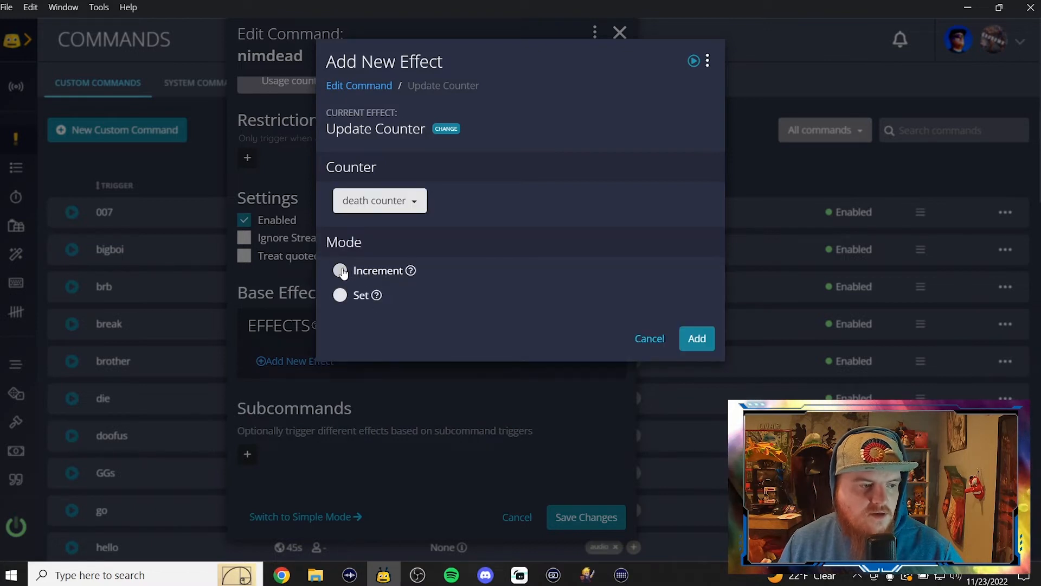
left_click(339, 270)
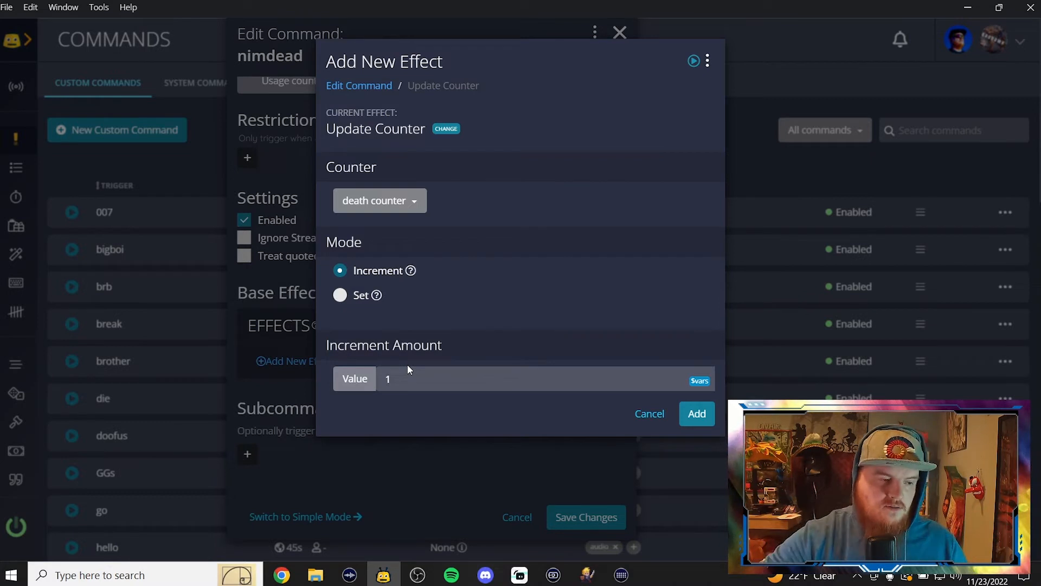
mouse_move(340, 295)
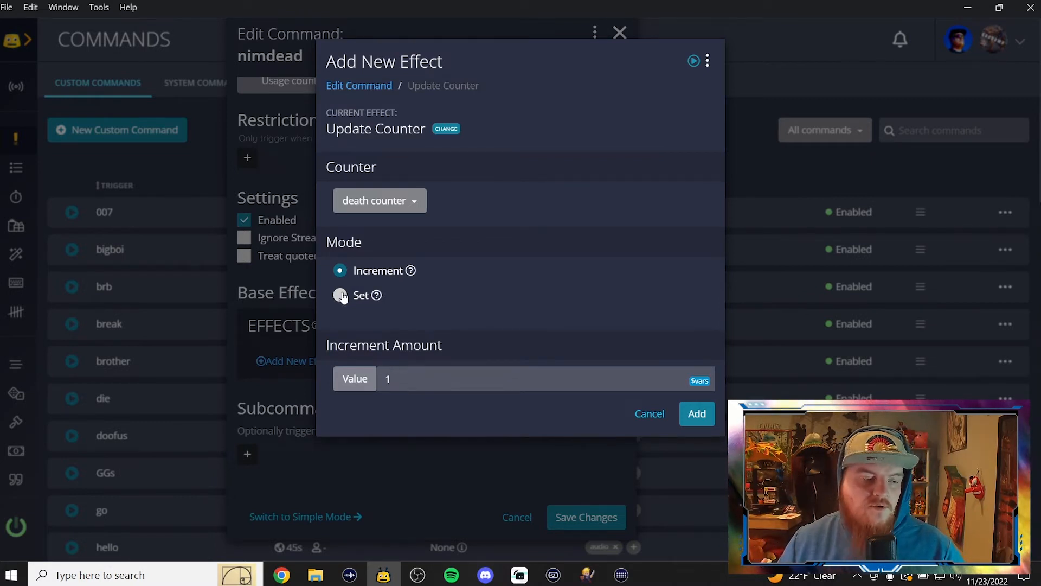
left_click(339, 295)
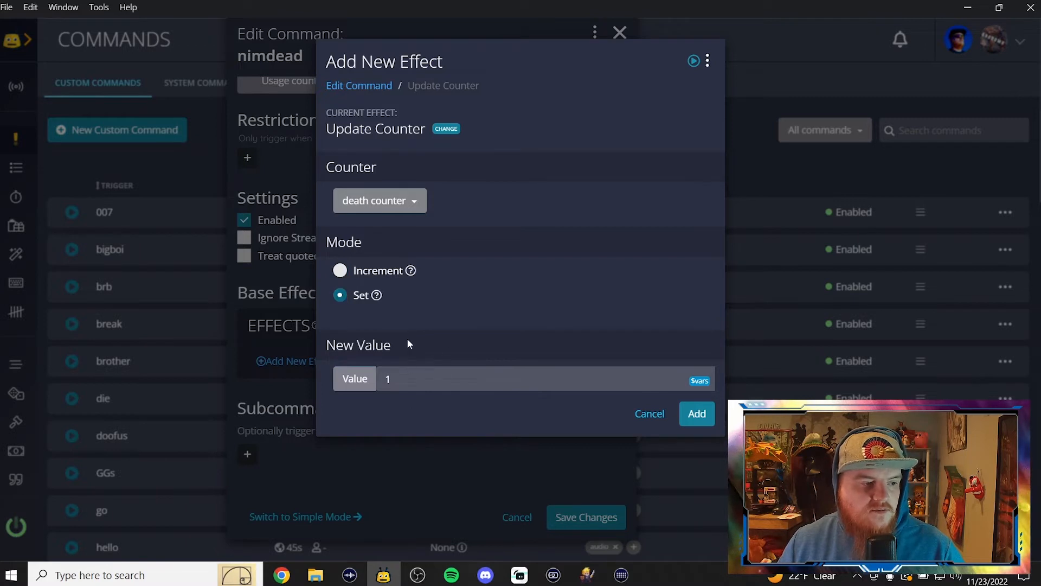
mouse_move(364, 316)
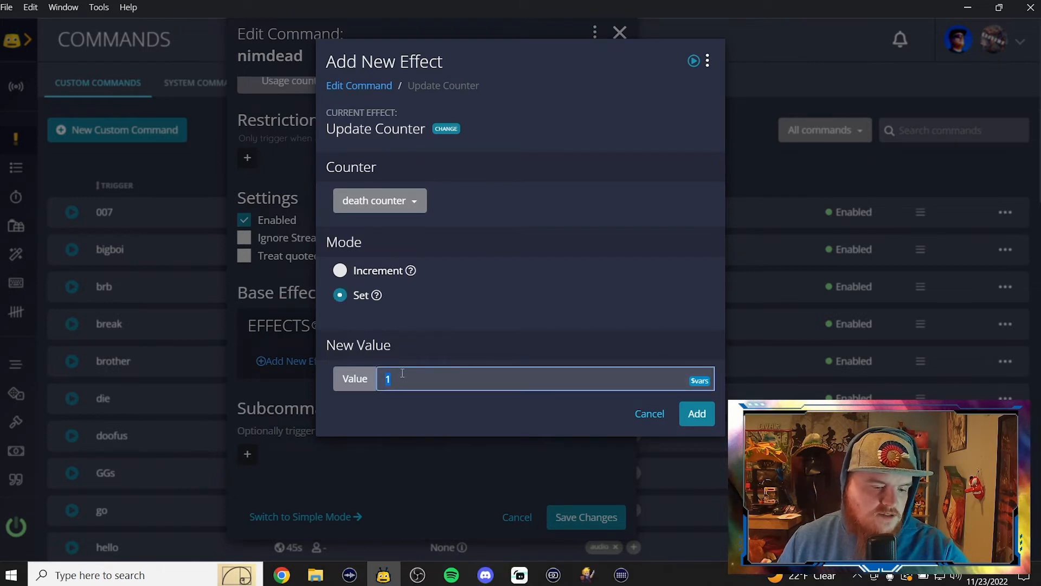
type("0")
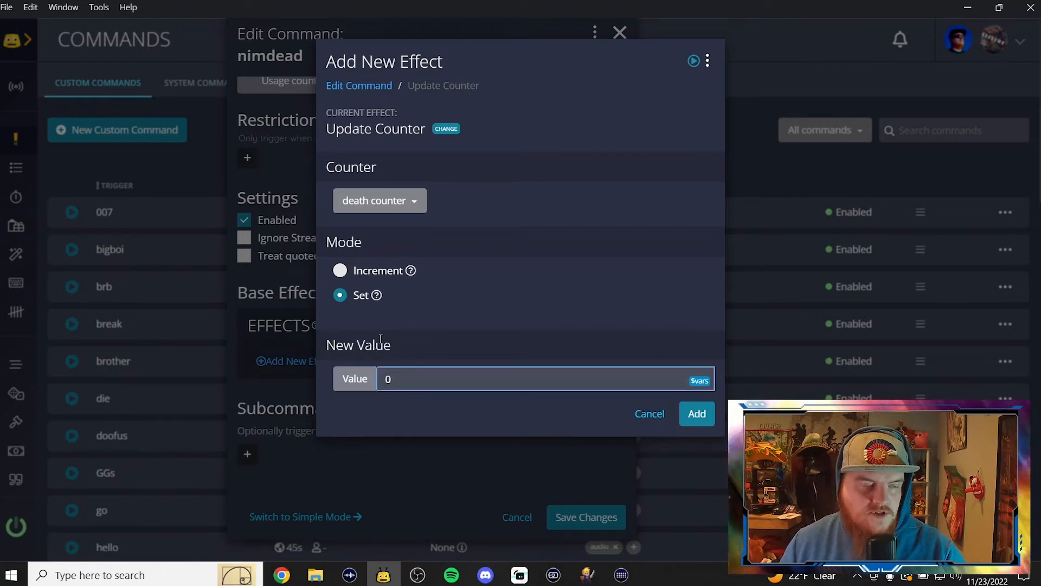
left_click(340, 270)
type("1")
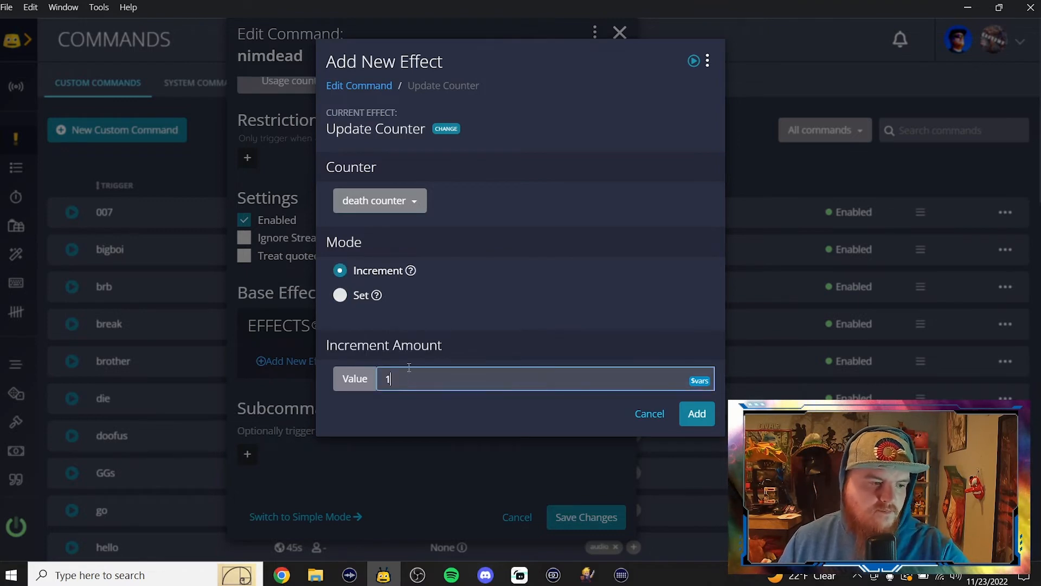
left_click(696, 413)
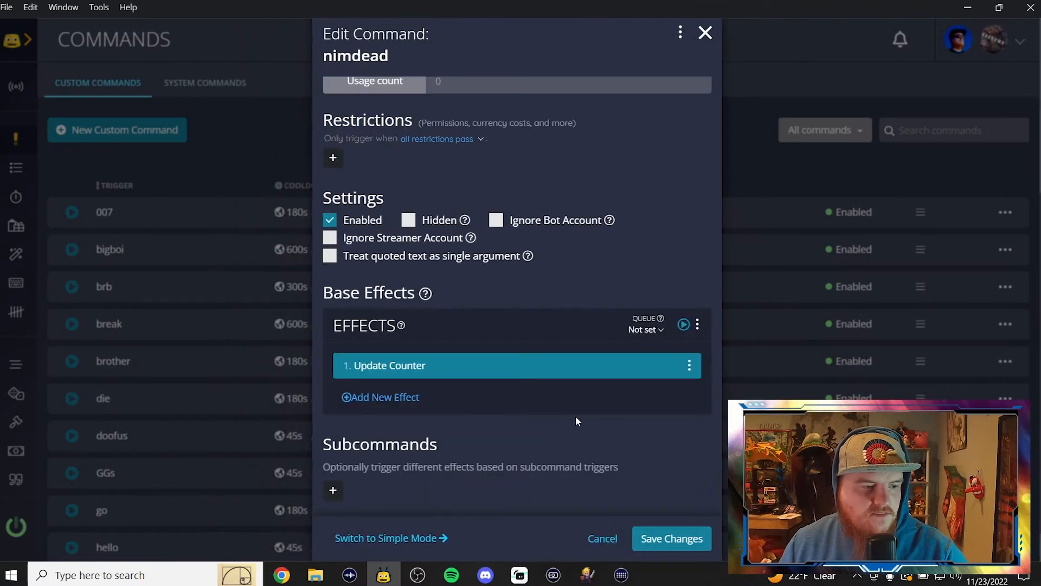
Step: Add a Play Sound effect with the 'dpool stove' clip and set effects duration to 2 seconds
left_click(380, 397)
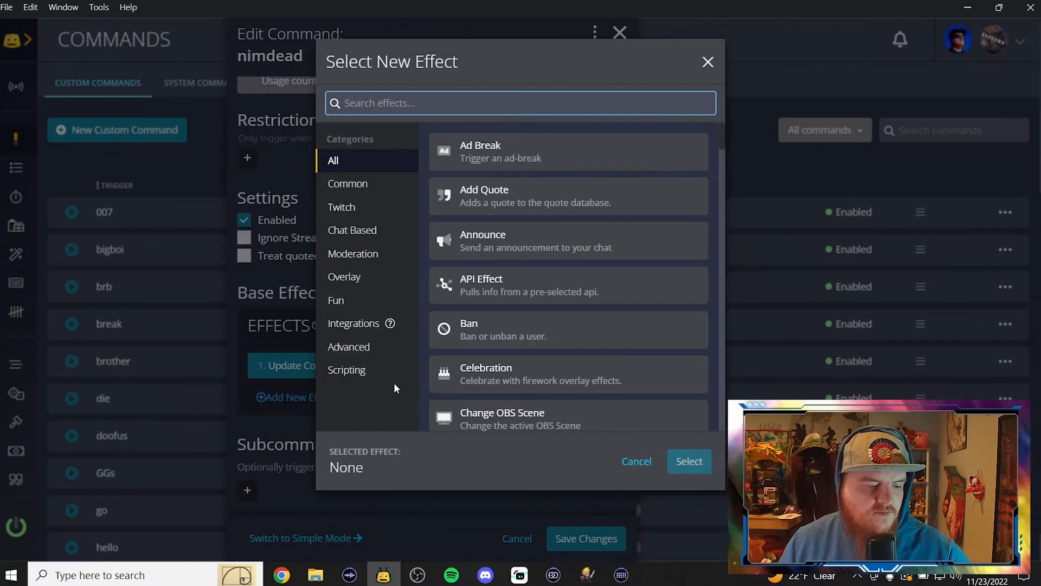
type("pl")
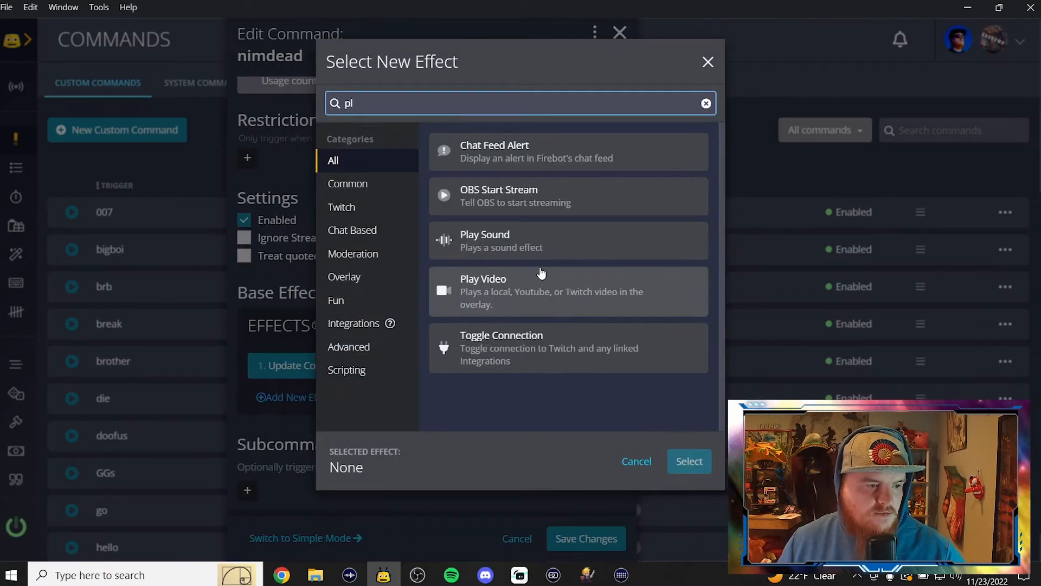
left_click(567, 241)
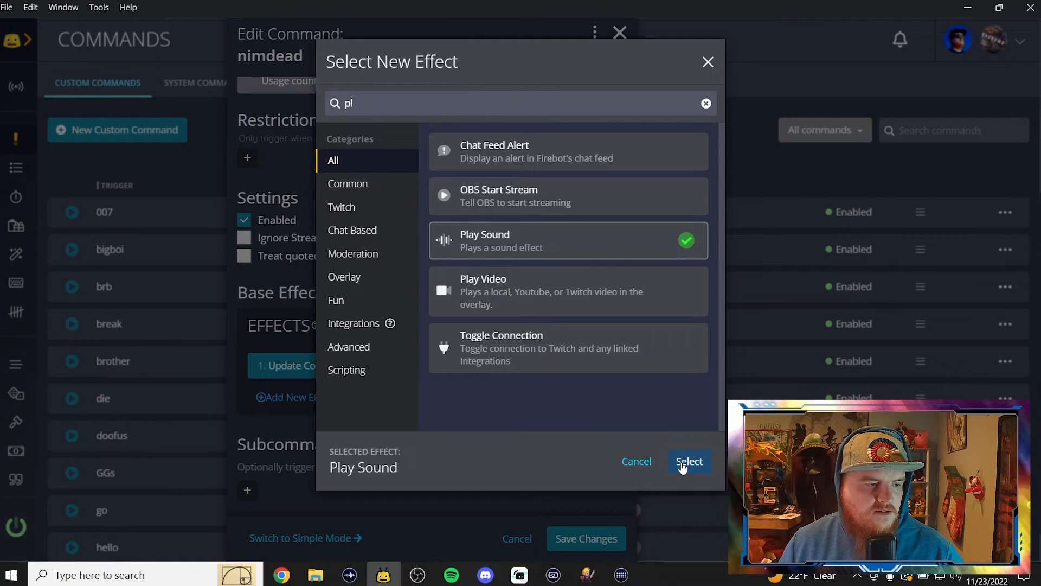
left_click(688, 461)
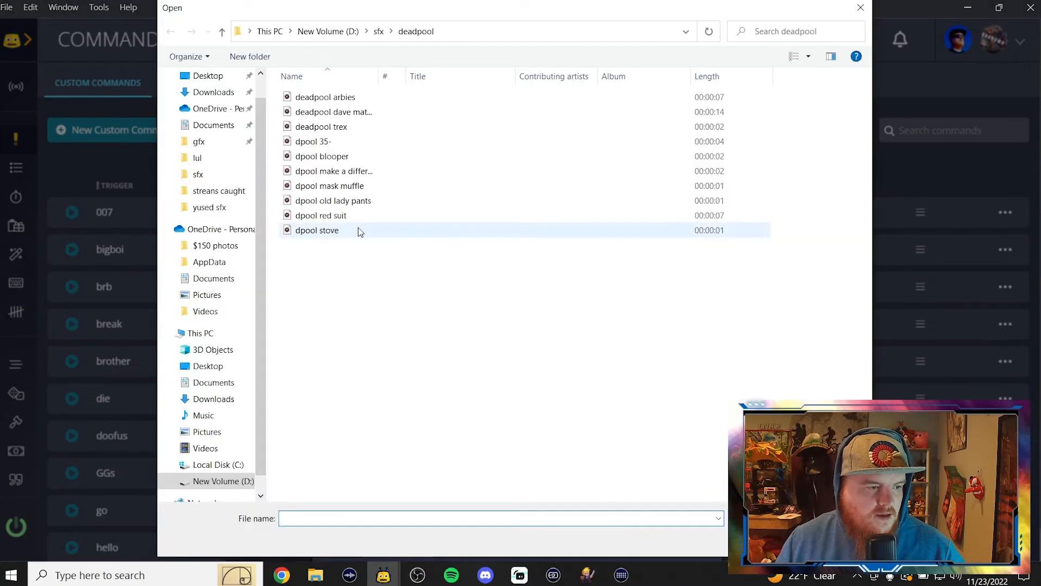
double_click(317, 229)
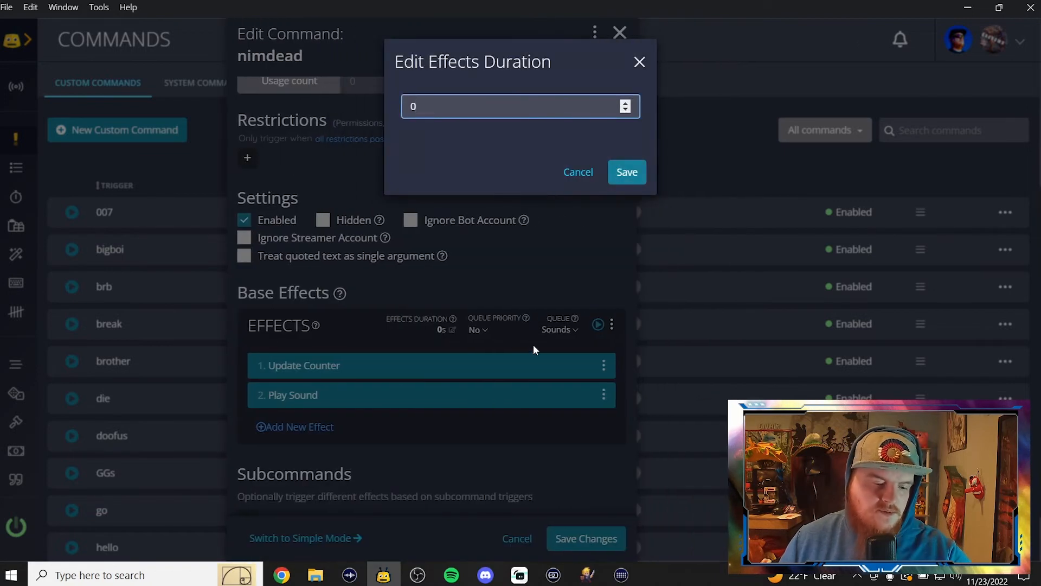
left_click(624, 172)
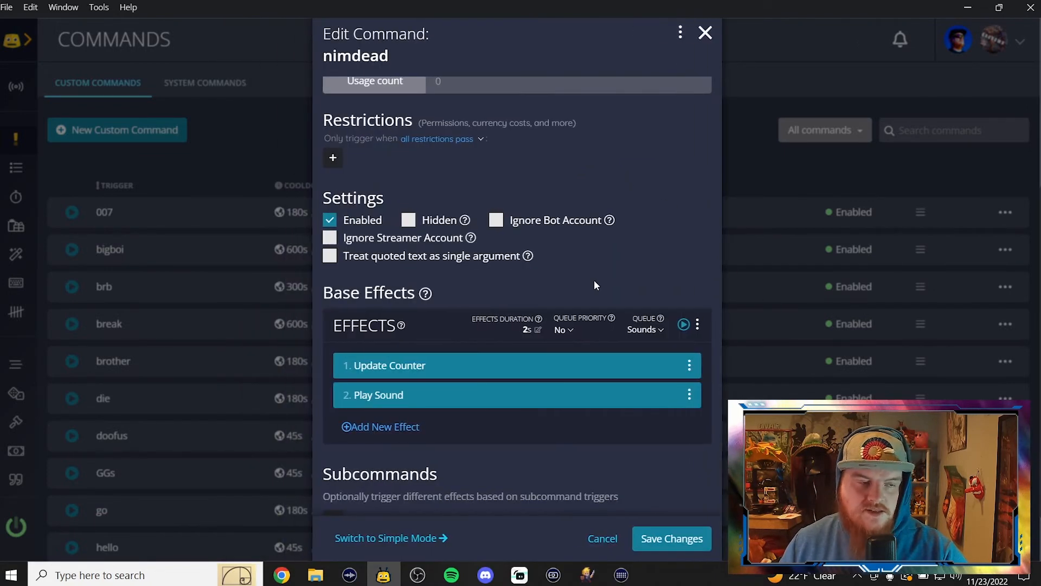
scroll("up", 3)
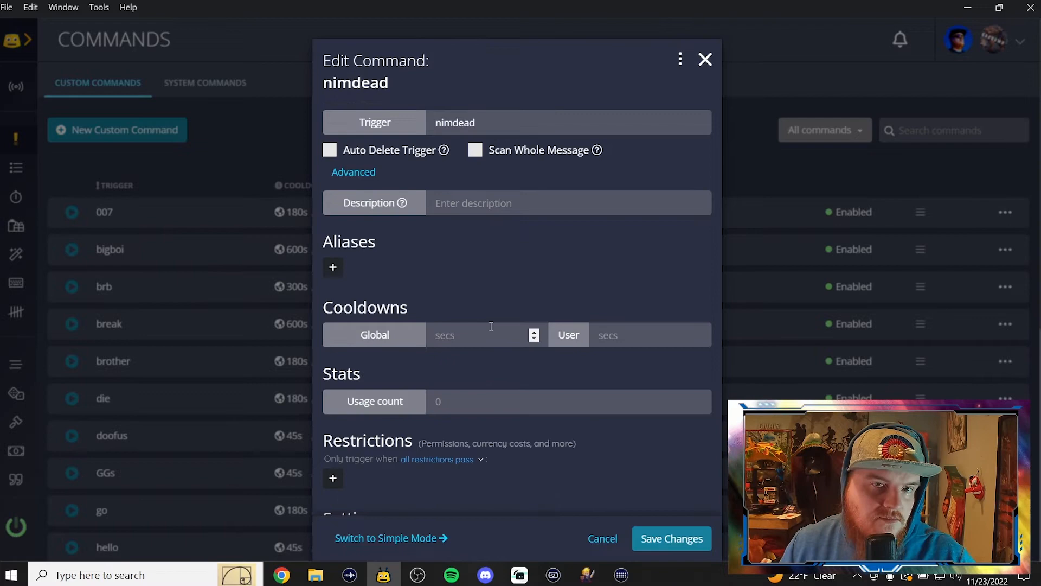
scroll("down", 3)
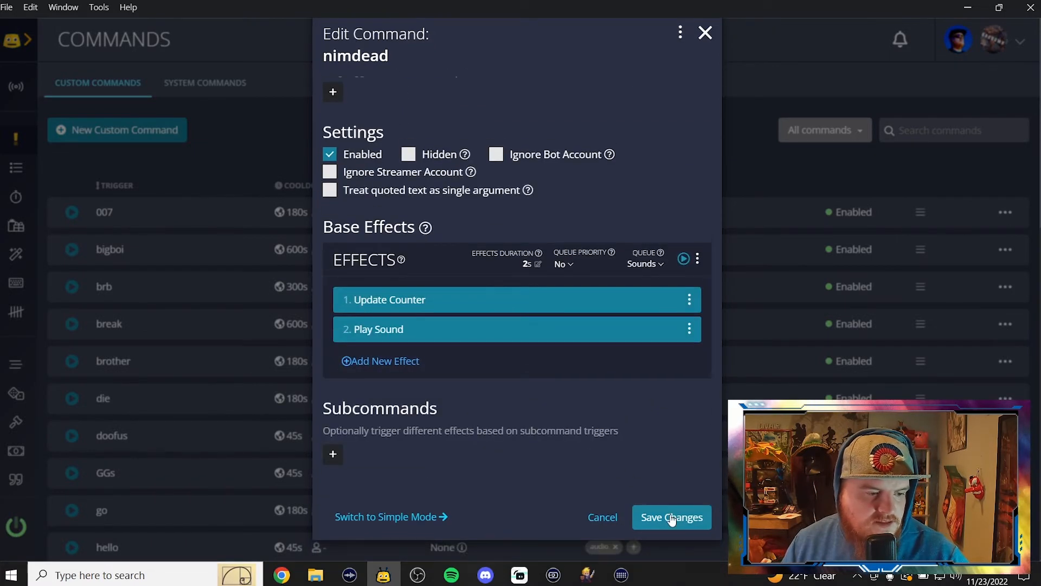
mouse_move(391, 430)
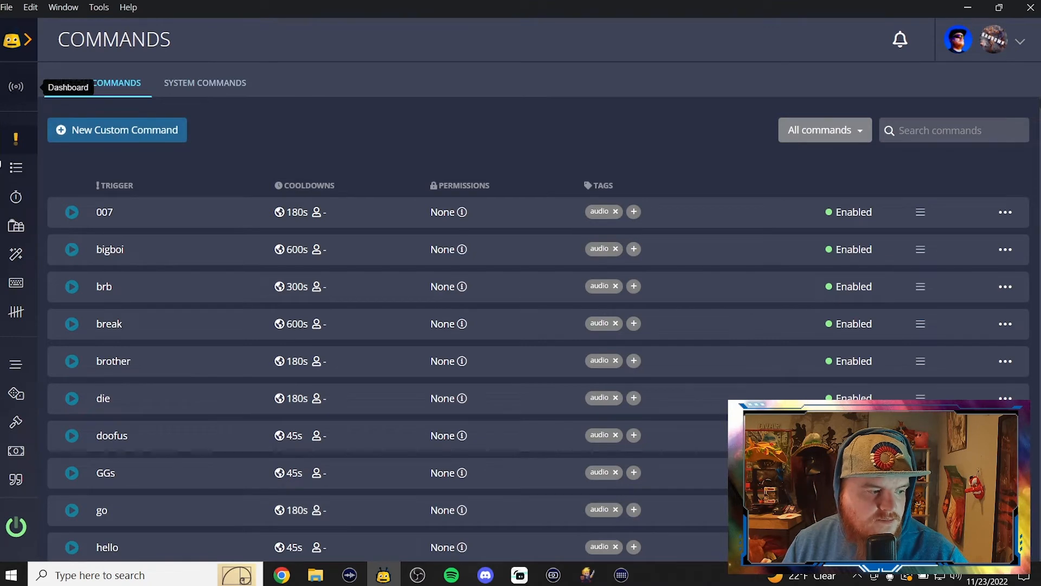
Step: Send 'nimdead' in the dashboard chat to test the counter replies counting up to 3
left_click(68, 87)
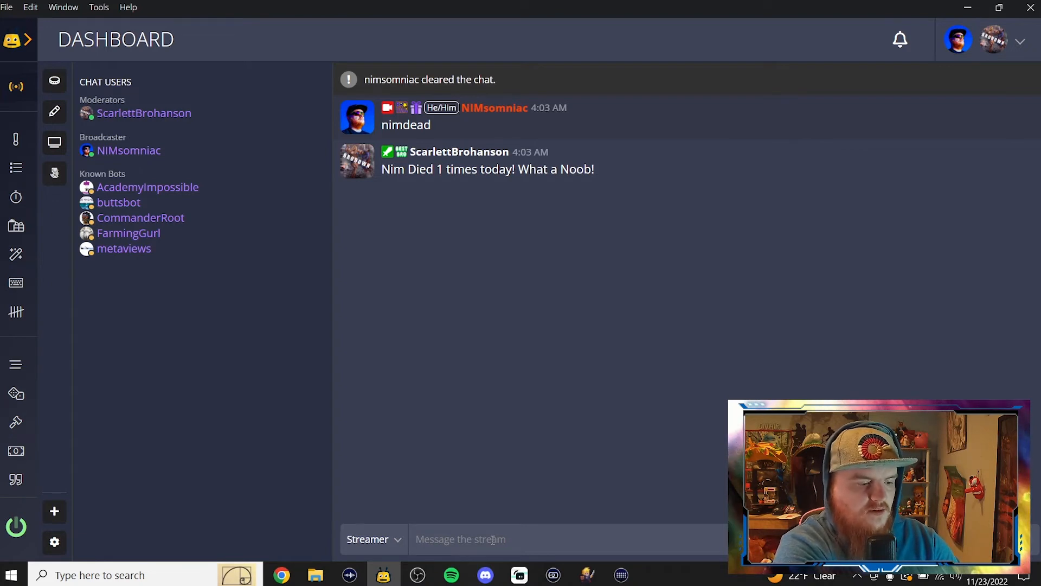
type("N")
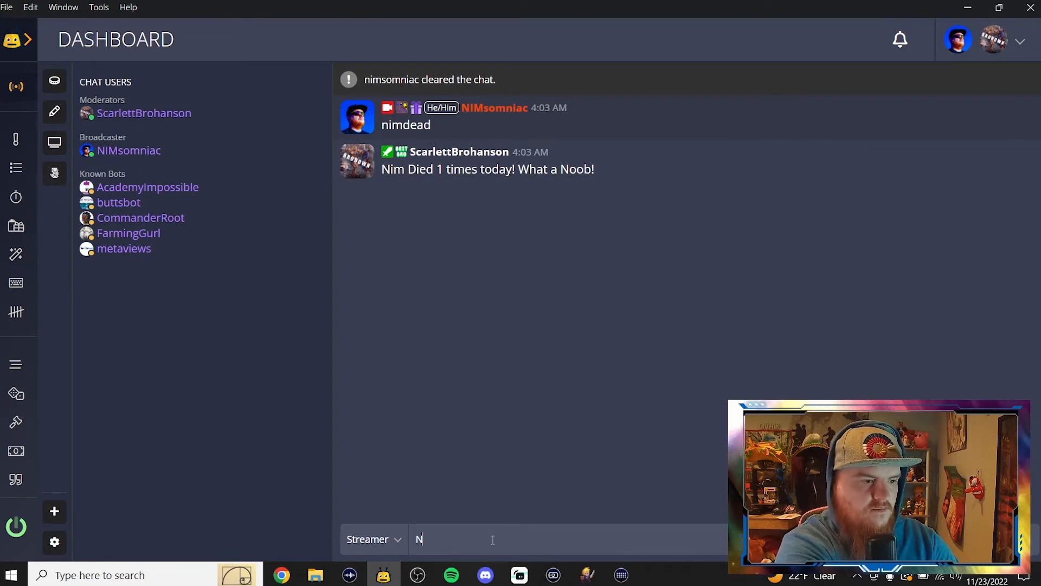
type("imdead")
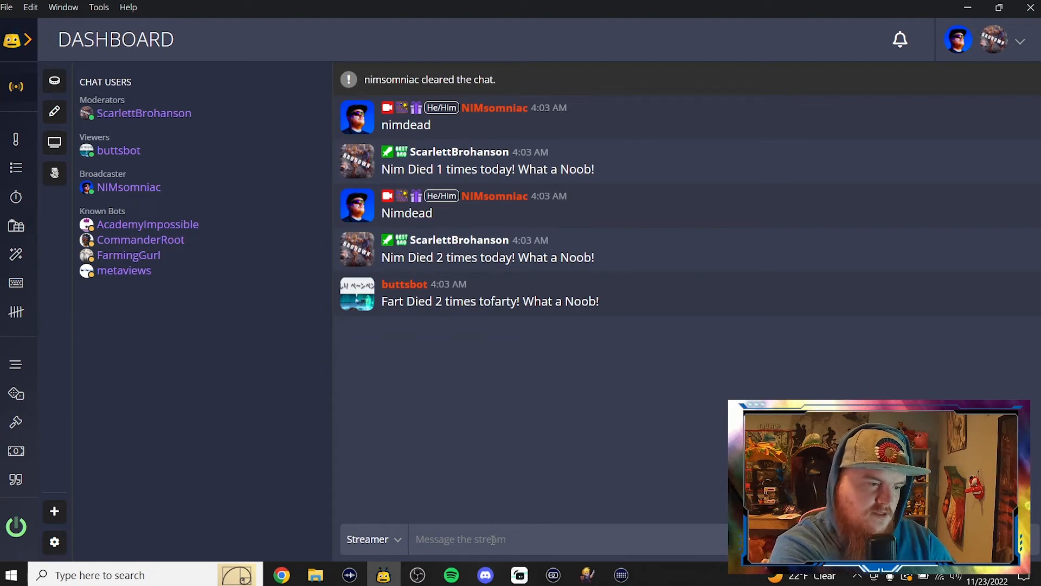
type("nim")
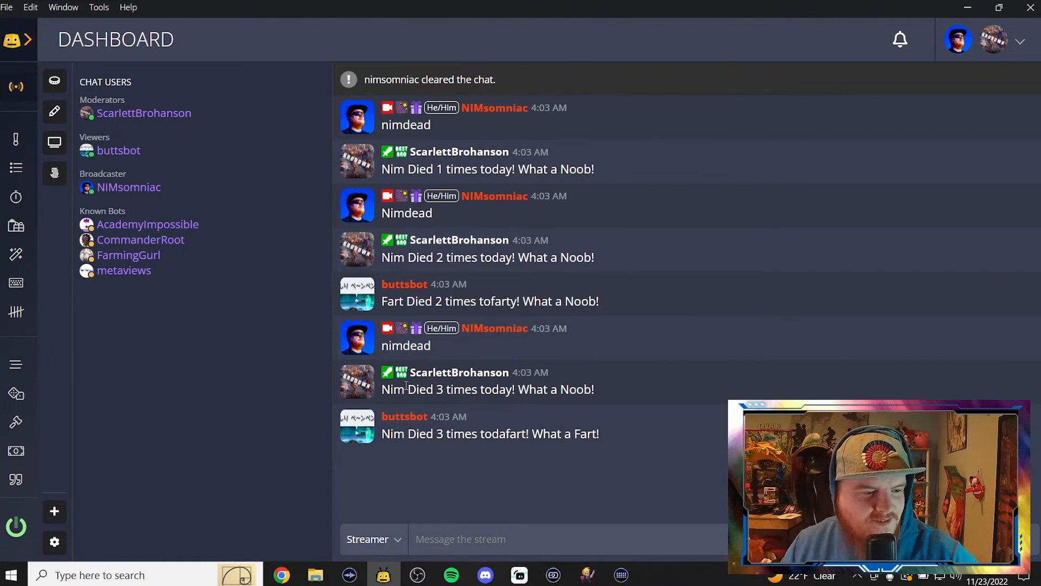
mouse_move(499, 422)
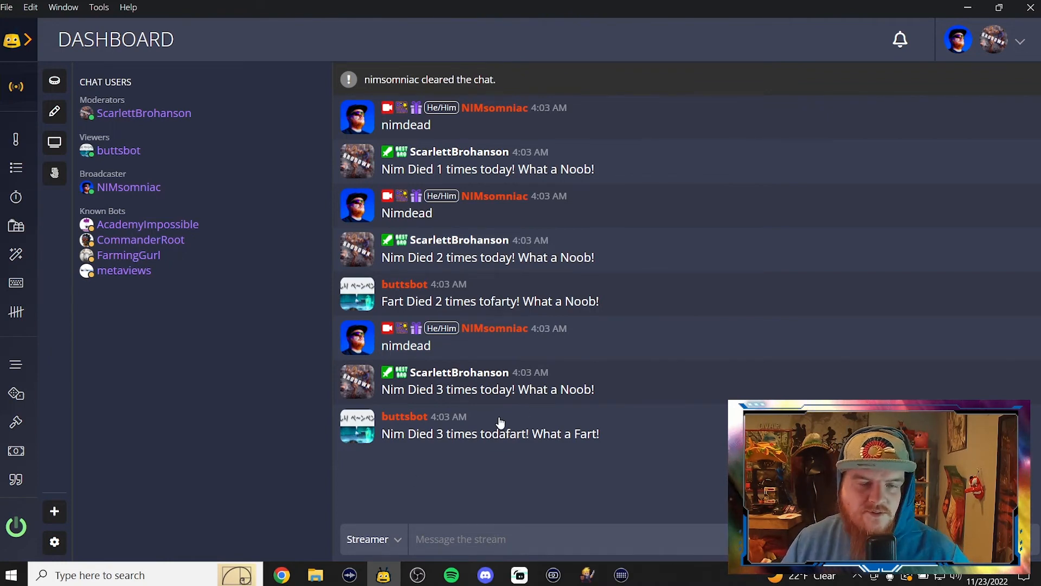
mouse_move(468, 366)
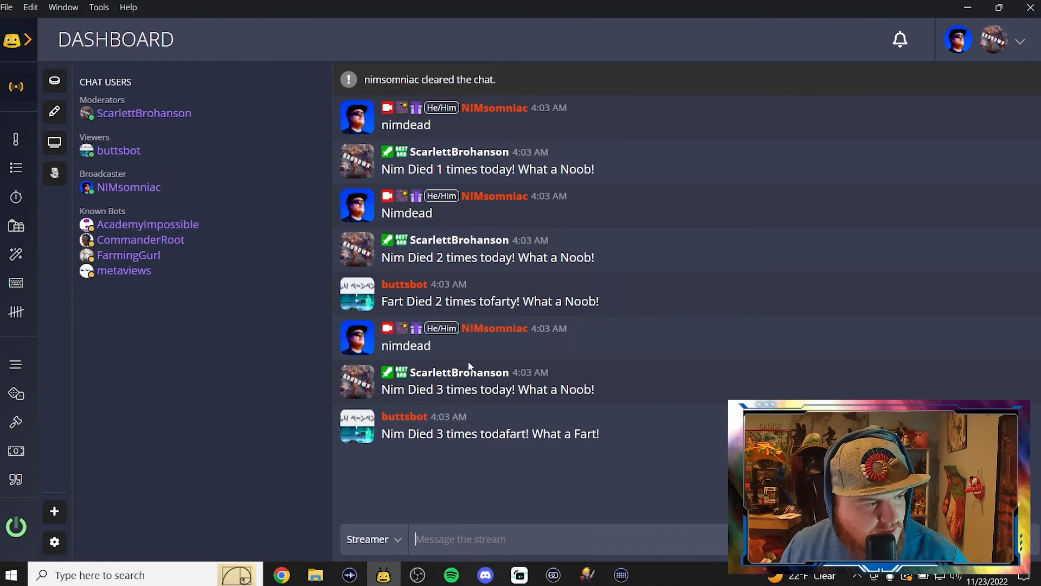
mouse_move(17, 140)
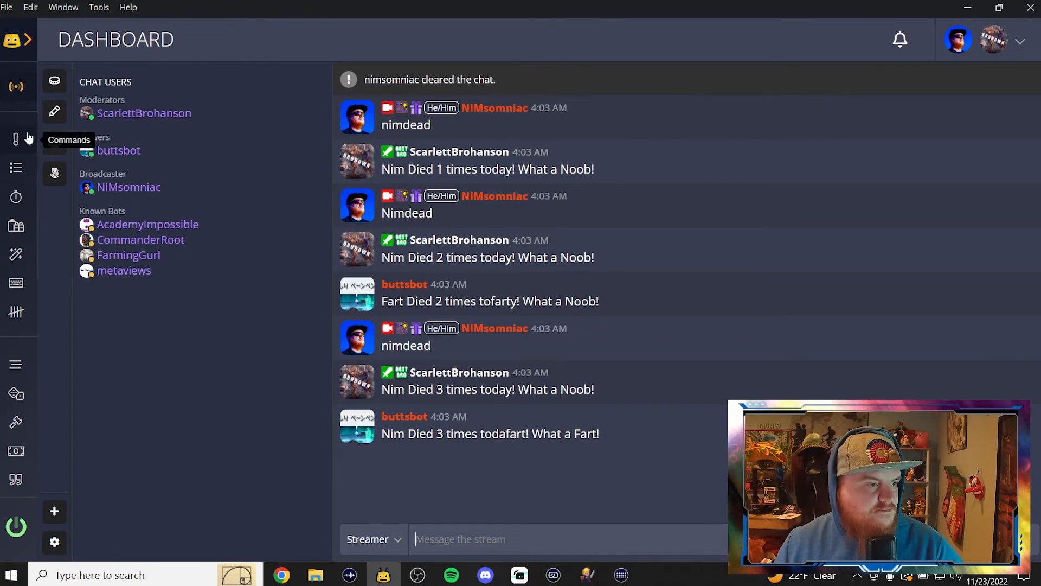
mouse_move(110, 155)
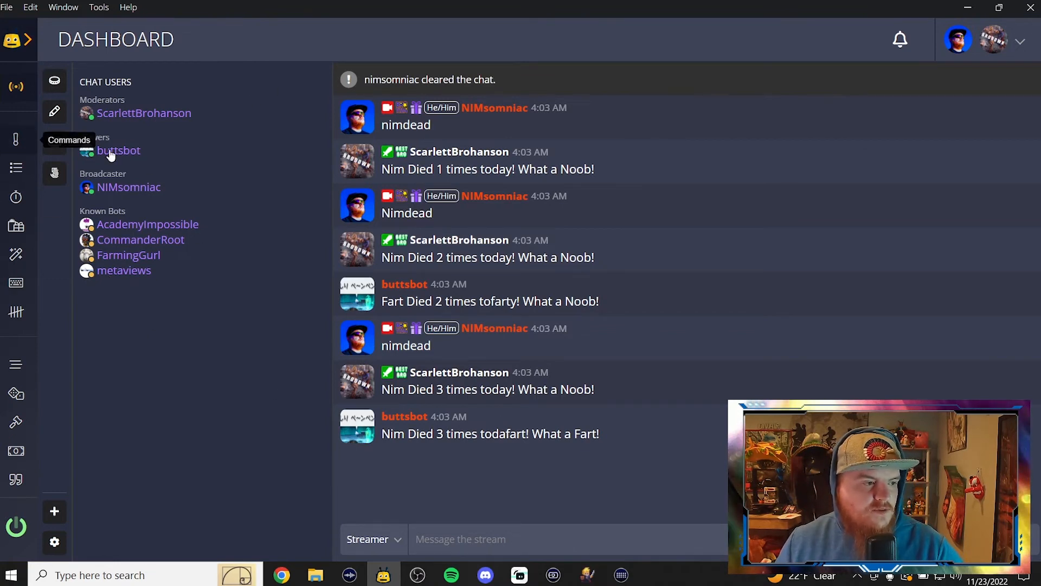
Step: Create a new custom command with trigger 'Resetdeath'
left_click(54, 140)
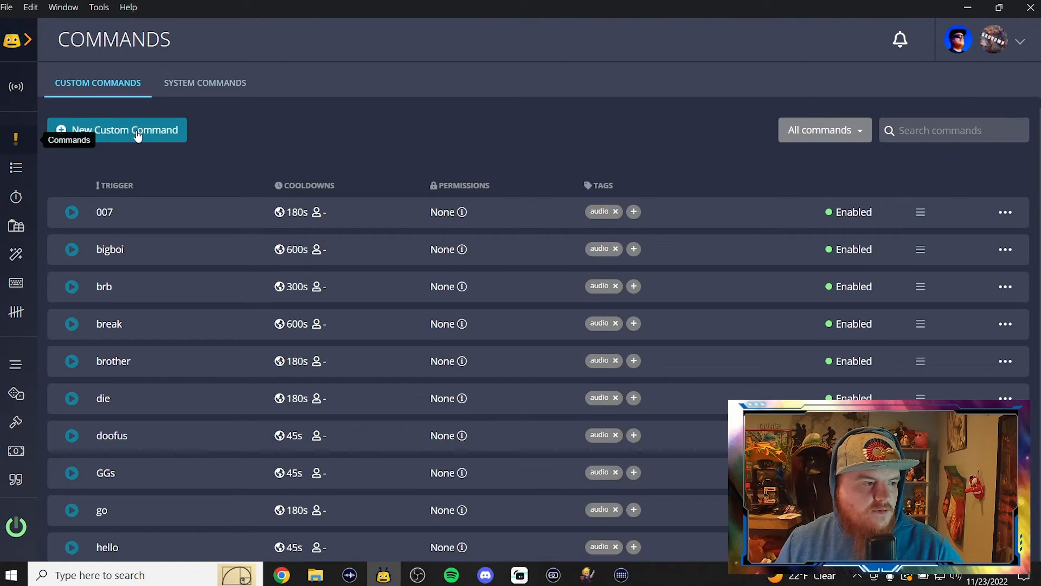
left_click(117, 129)
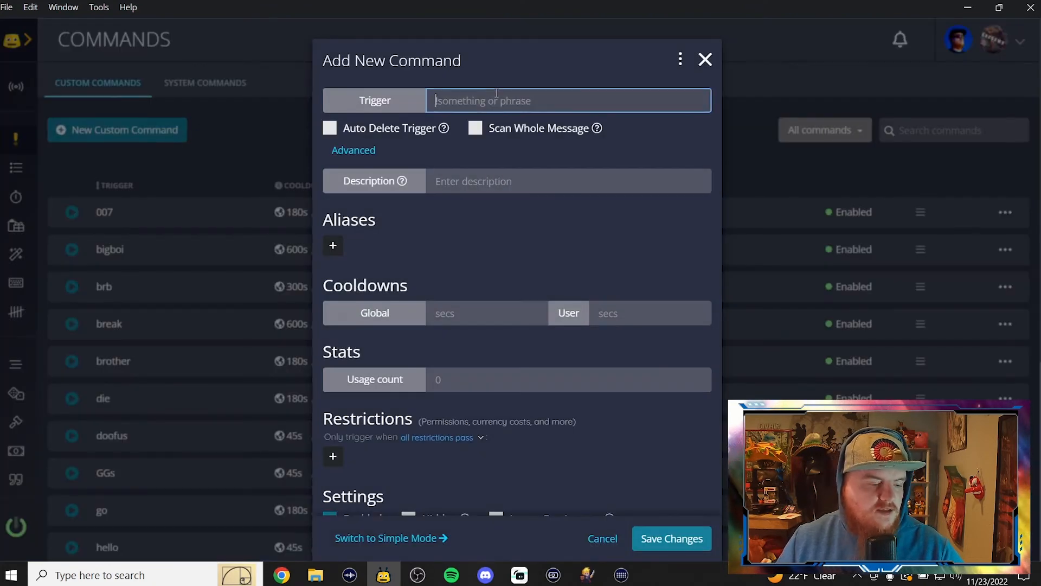
type("R")
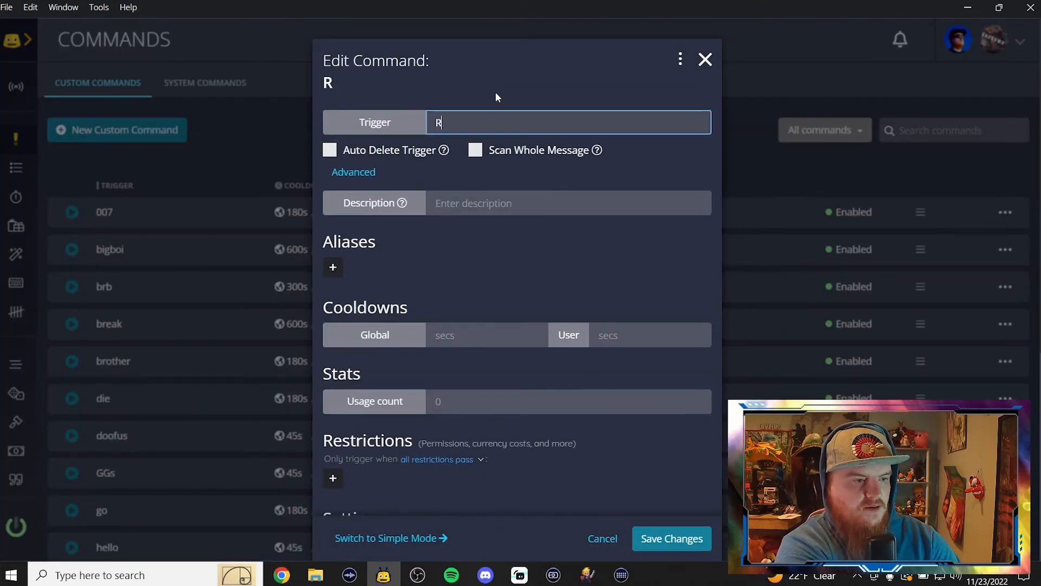
type("ese")
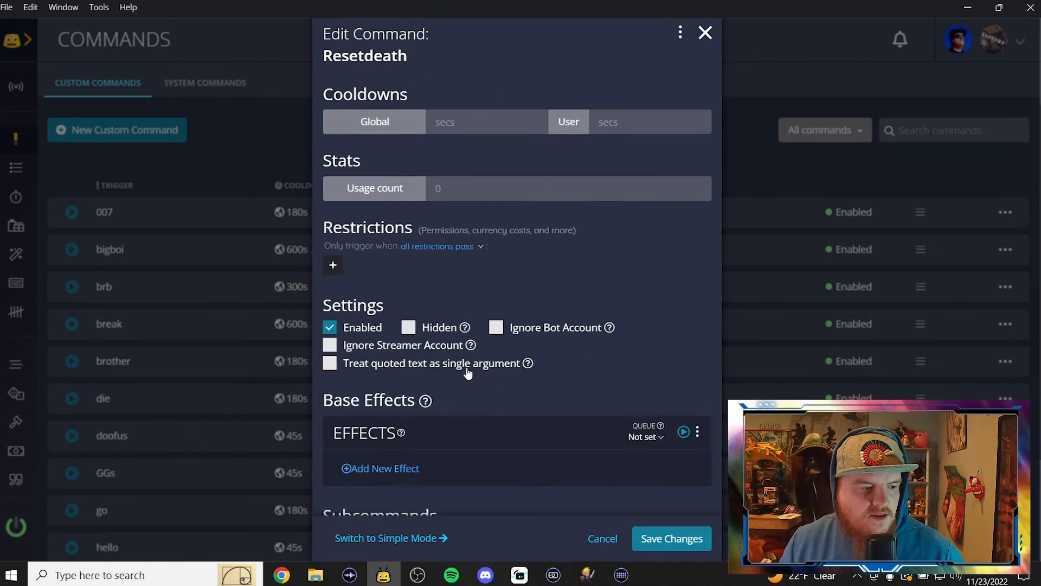
Step: Add an Update Counter effect setting death counter to 0 and save the command
left_click(379, 469)
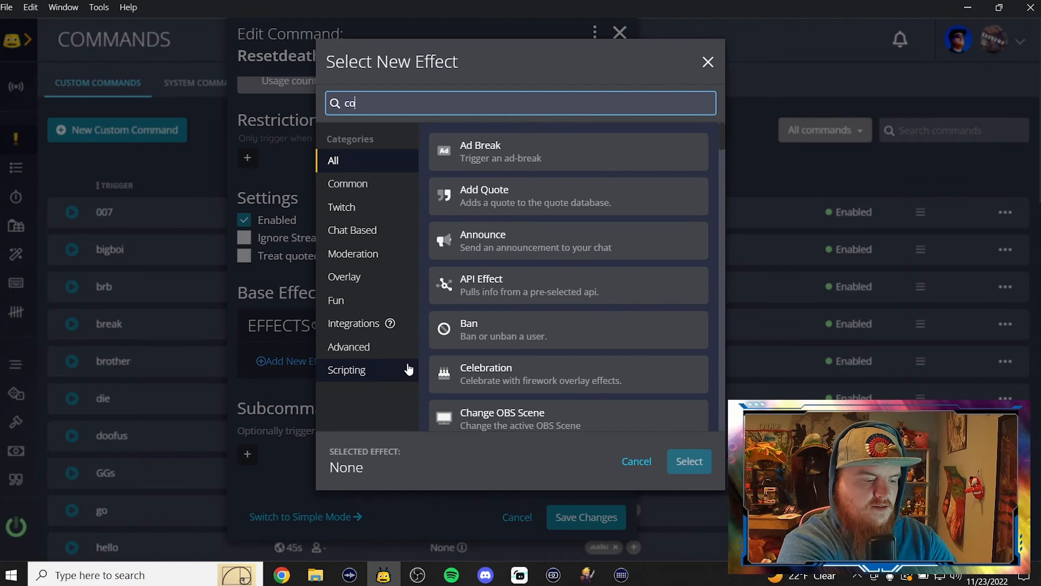
type("u")
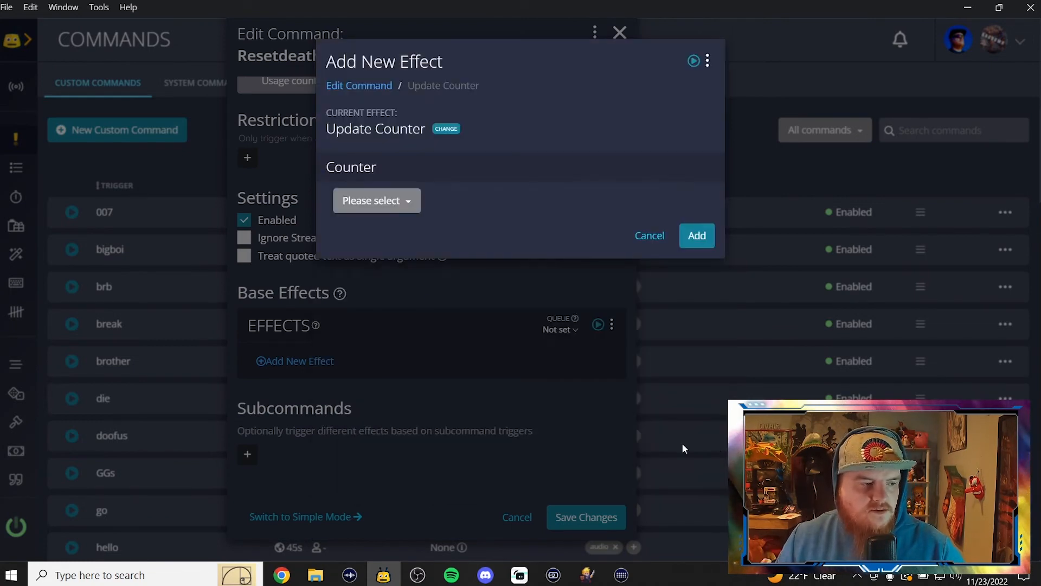
left_click(376, 200)
type("0")
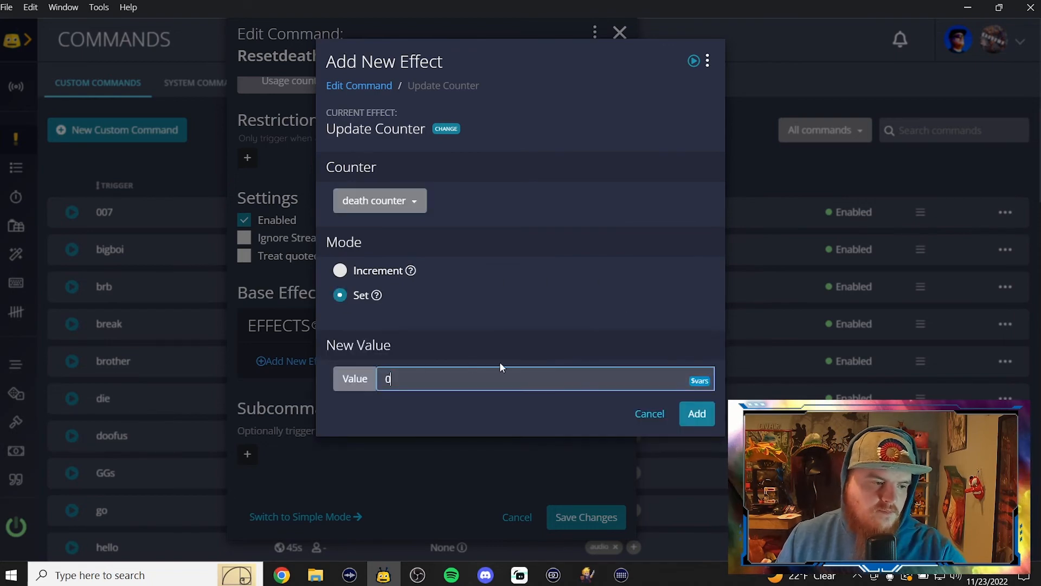
left_click(696, 413)
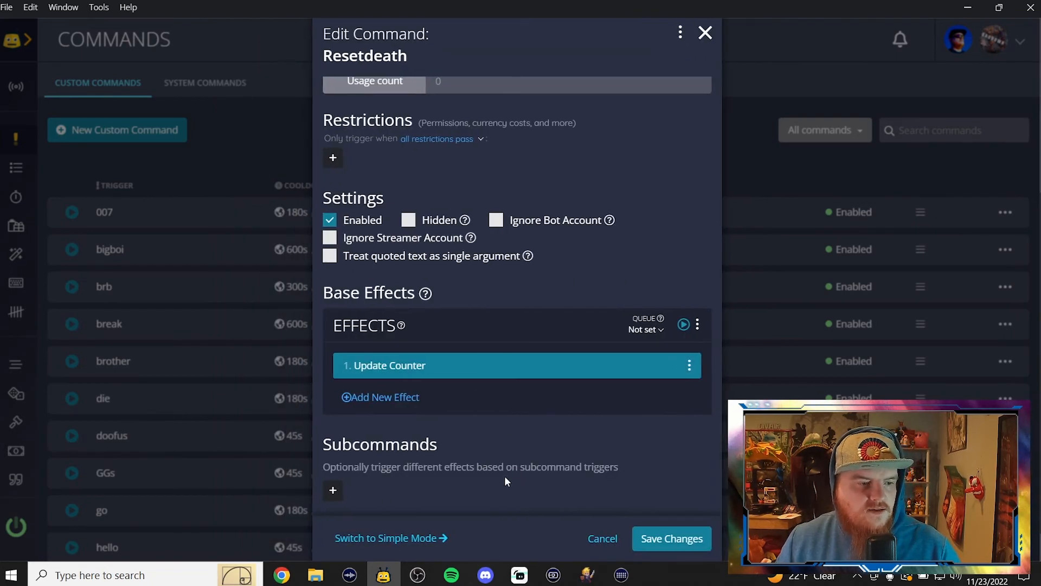
mouse_move(451, 387)
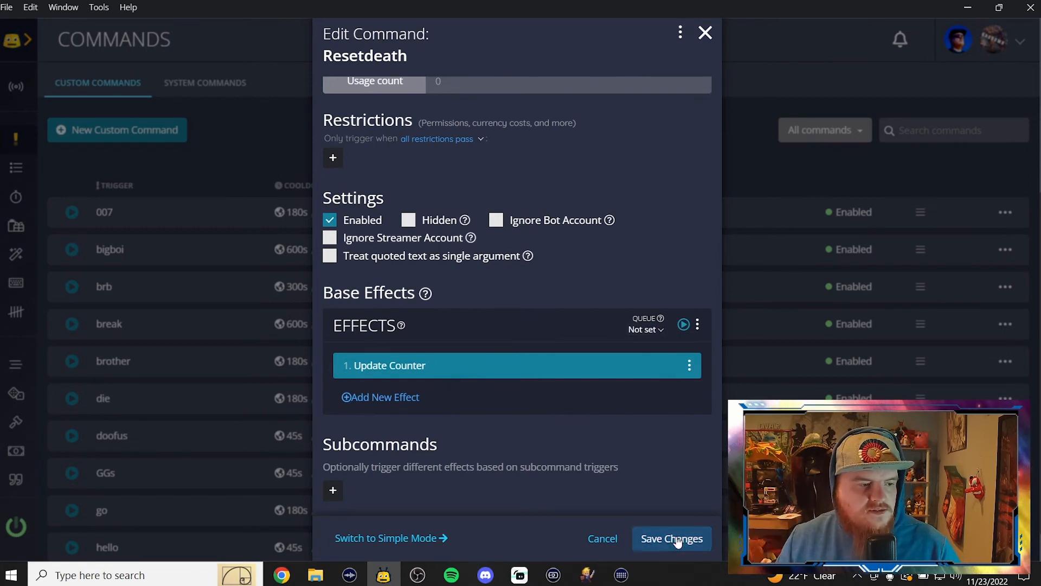
left_click(671, 538)
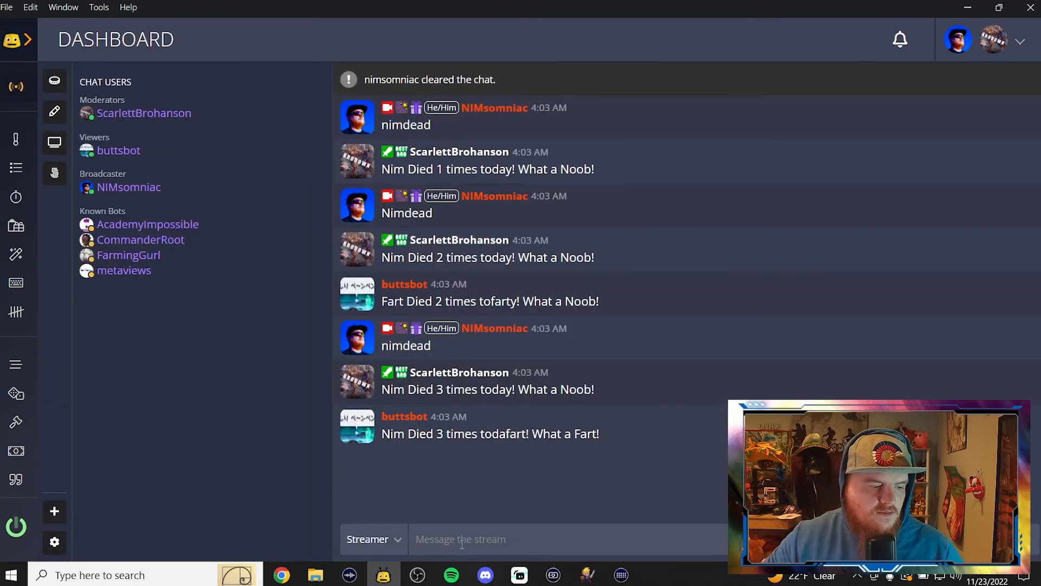
Step: Draft 'resetdeath' in the dashboard chat message box to test the reset
type("reset")
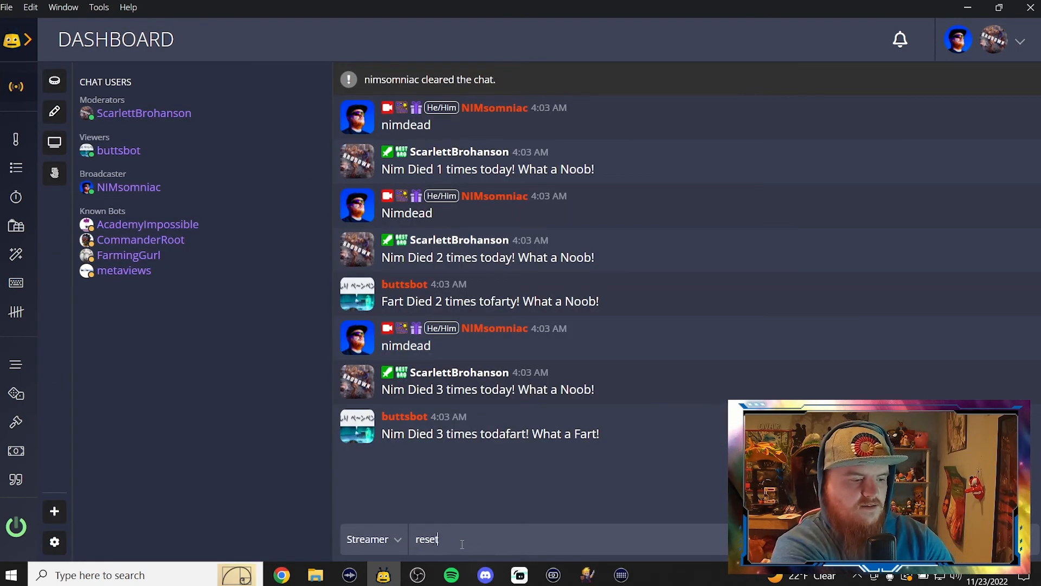
type("death")
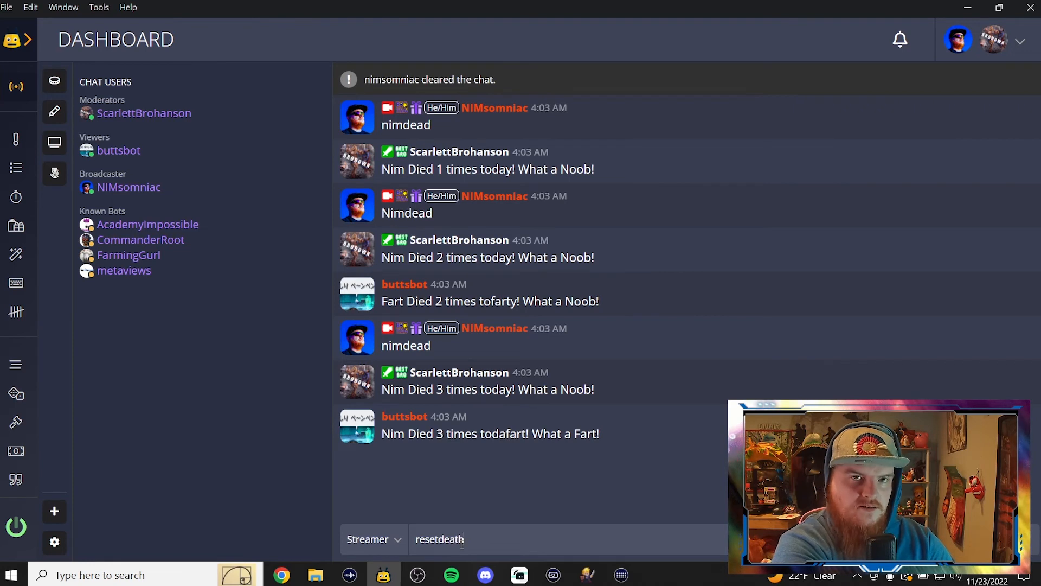